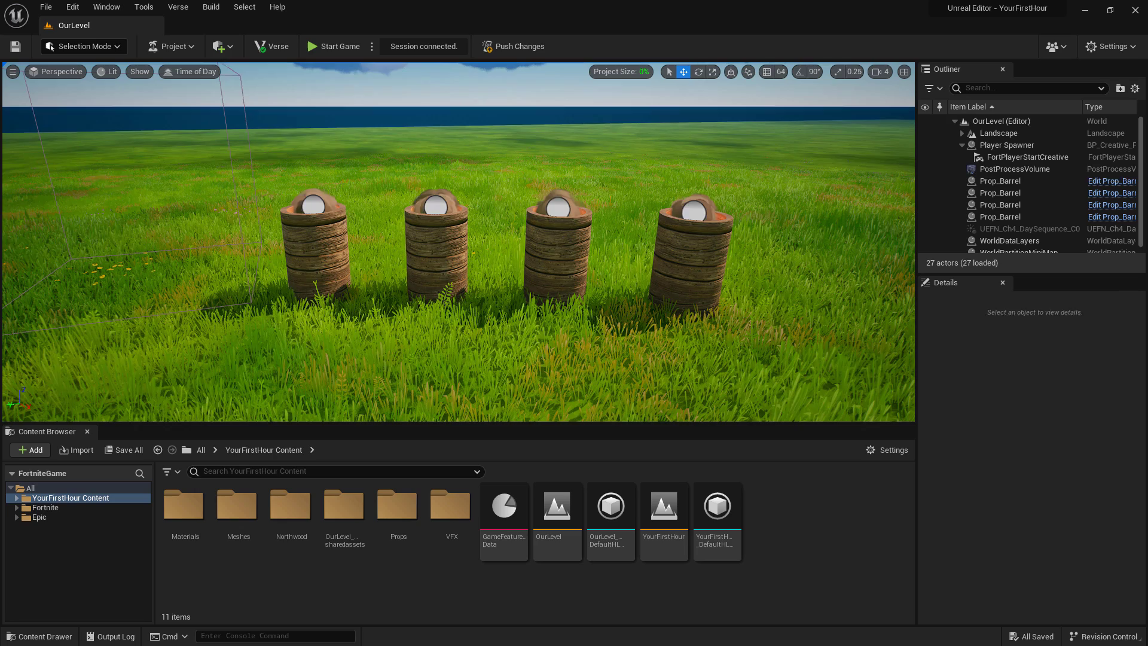
Inspect the post-process volume and the third barrel in the level's Details.
{"action": "left_click", "coordinate": [1013, 169]}
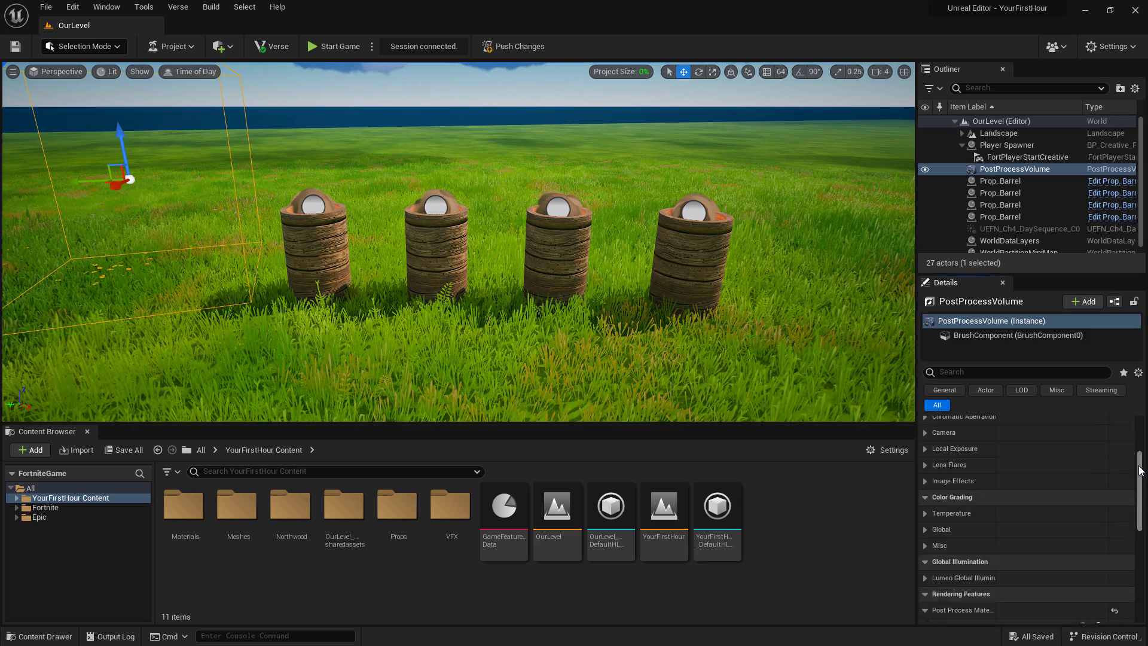
{"action": "scroll", "scroll_direction": "down", "scroll_amount": 3}
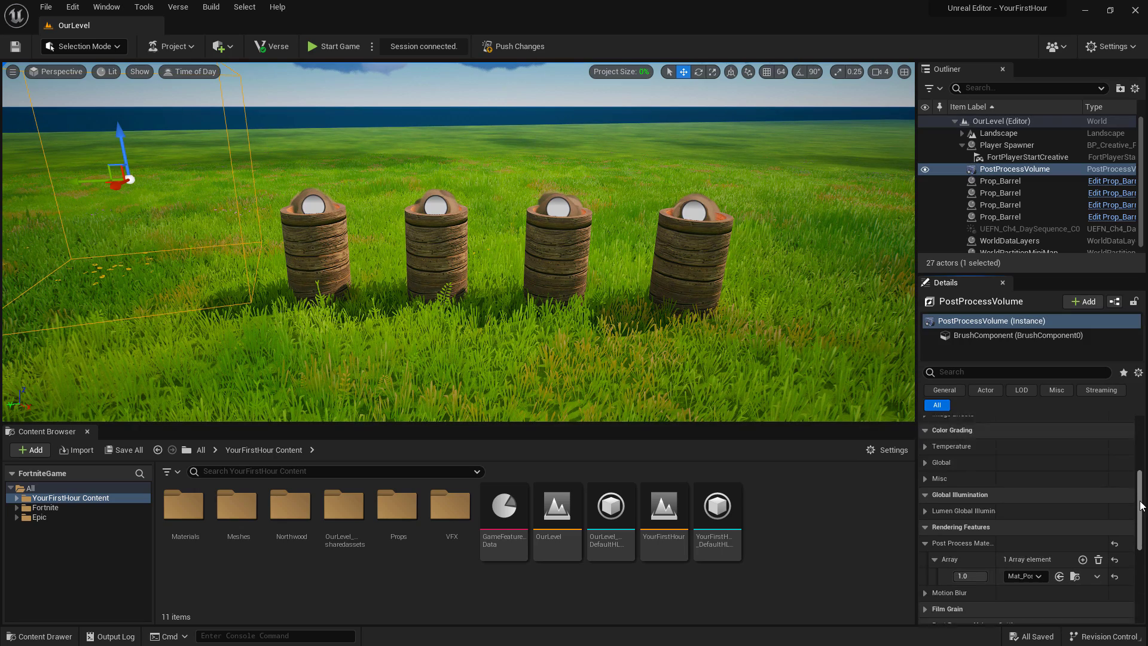
{"action": "scroll", "scroll_direction": "down", "scroll_amount": 3}
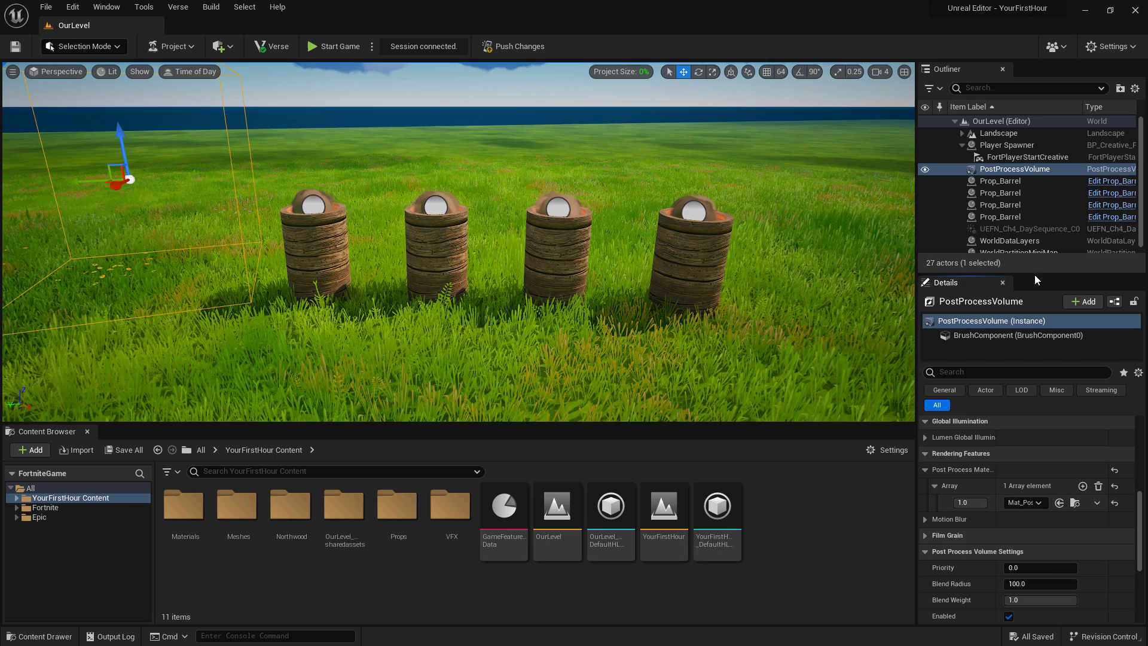
{"action": "left_click", "coordinate": [562, 227]}
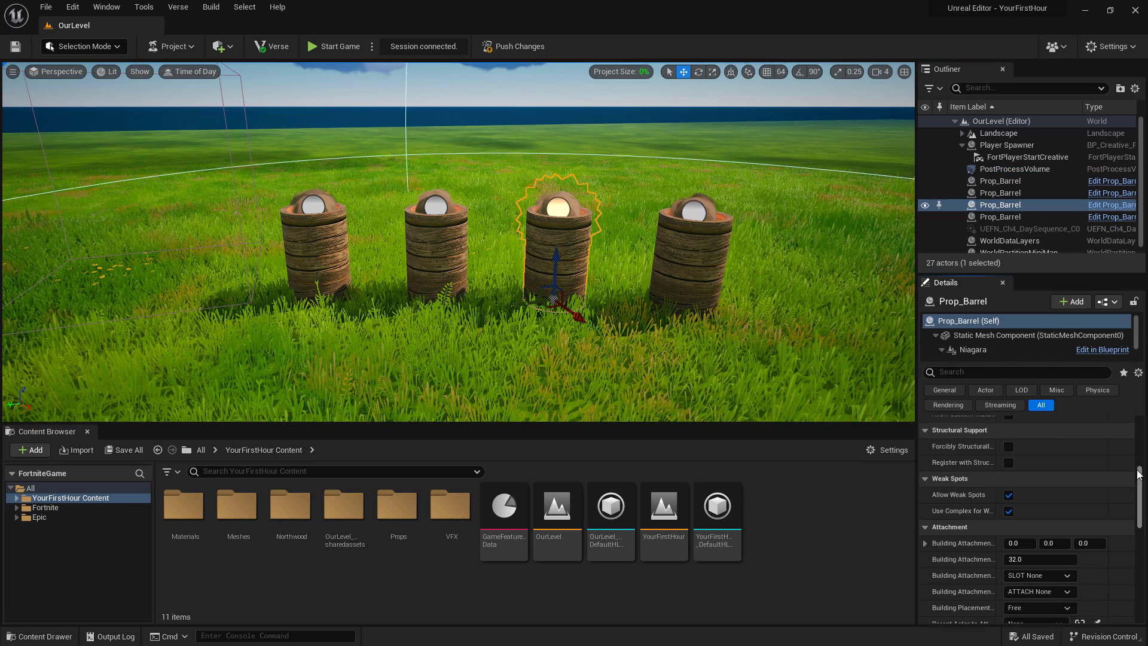
{"action": "scroll", "scroll_direction": "down", "scroll_amount": 3}
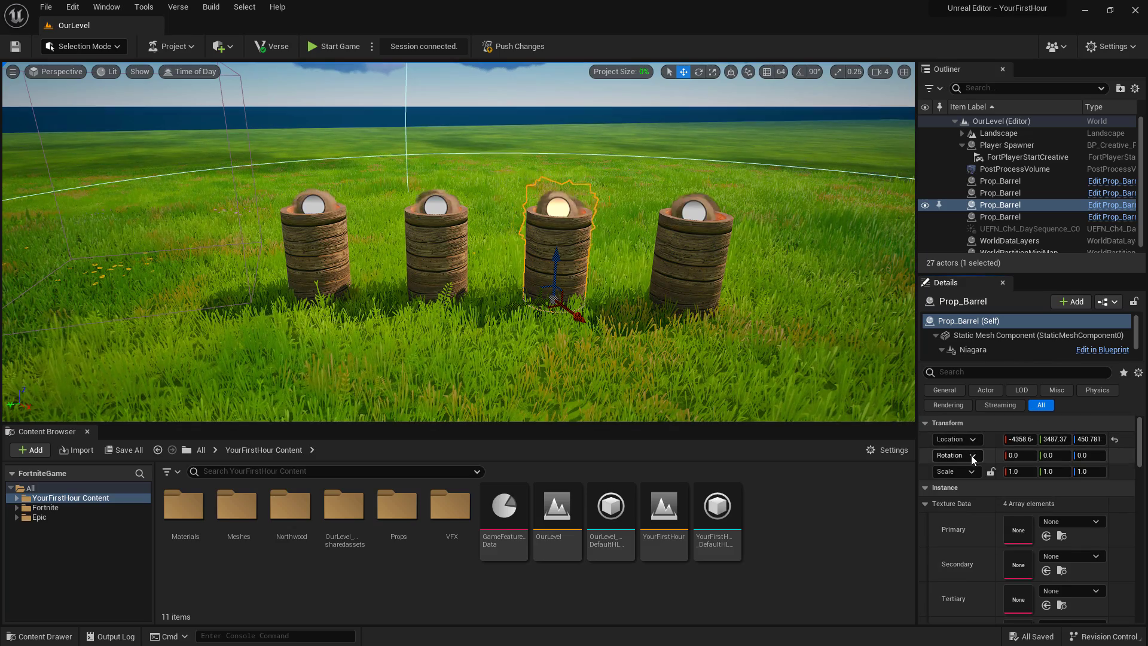
{"action": "left_click", "coordinate": [1016, 169]}
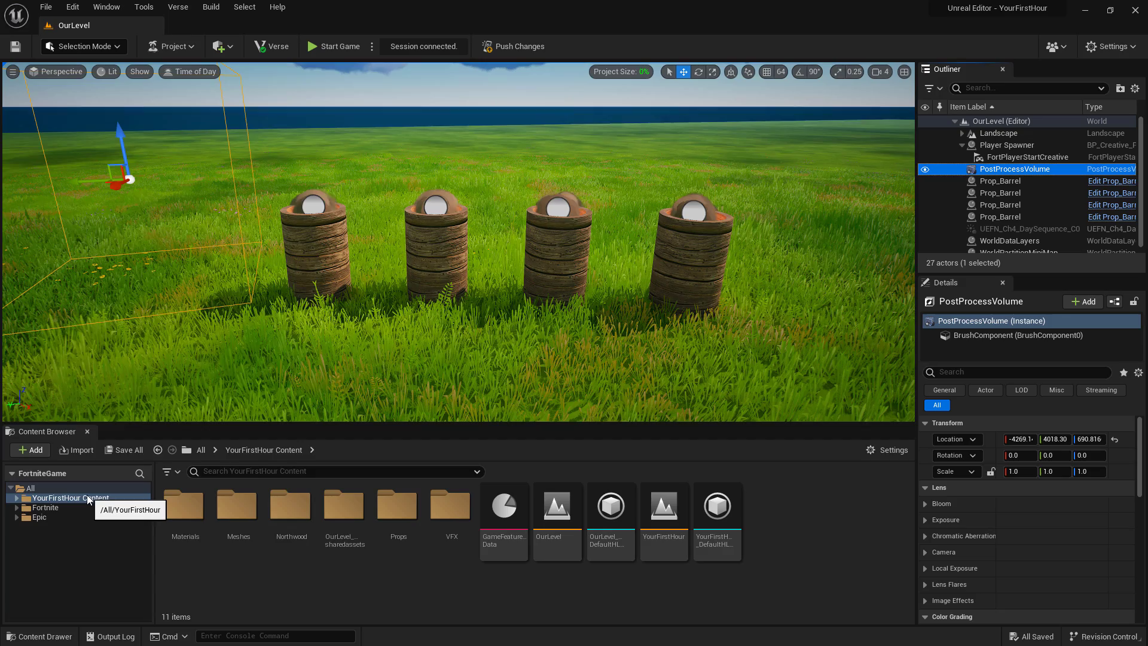
Create a Sequences folder with a level sequence Seq_Saturate and open it in Sequencer.
{"action": "right_click", "coordinate": [70, 497]}
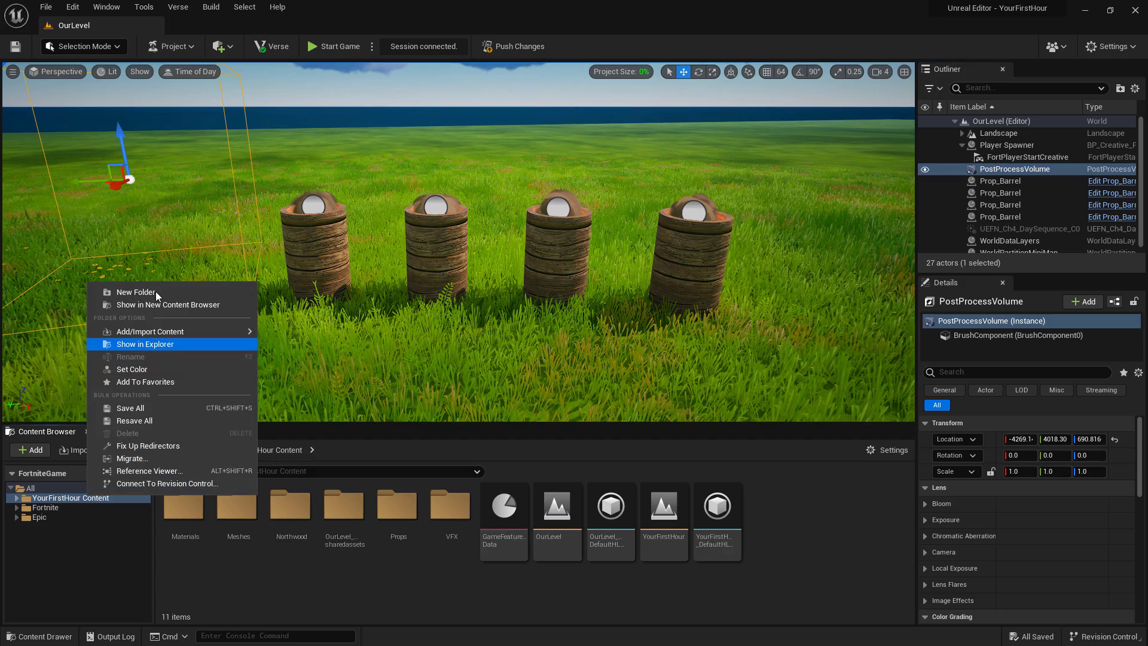
{"action": "left_click", "coordinate": [135, 291]}
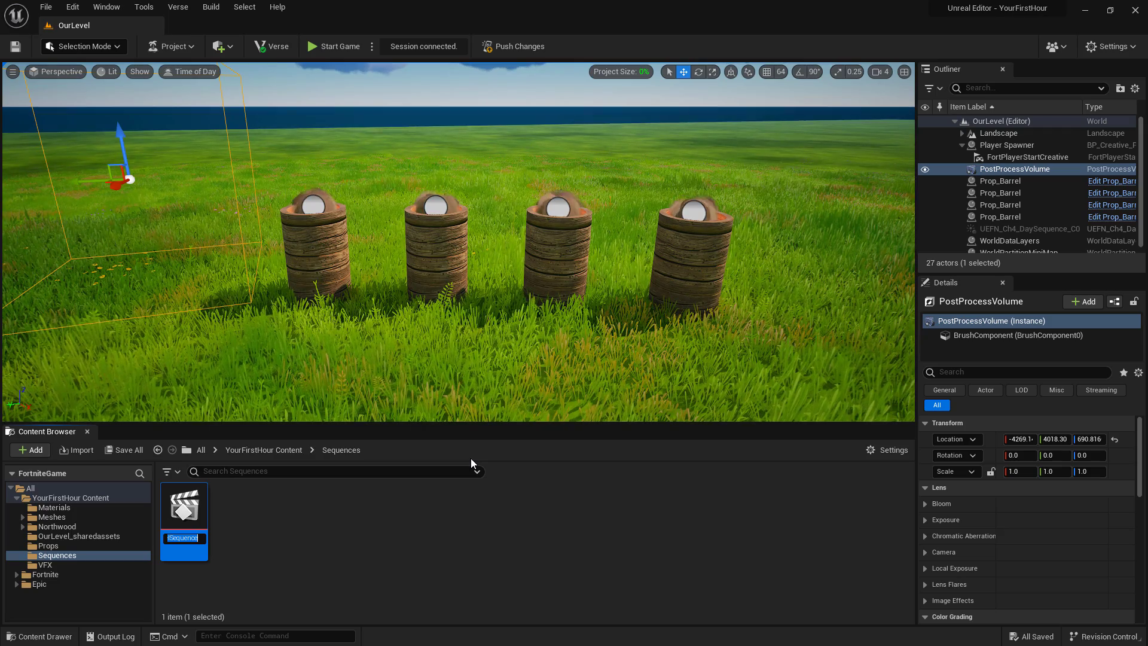
{"action": "mouse_move", "coordinate": [184, 504]}
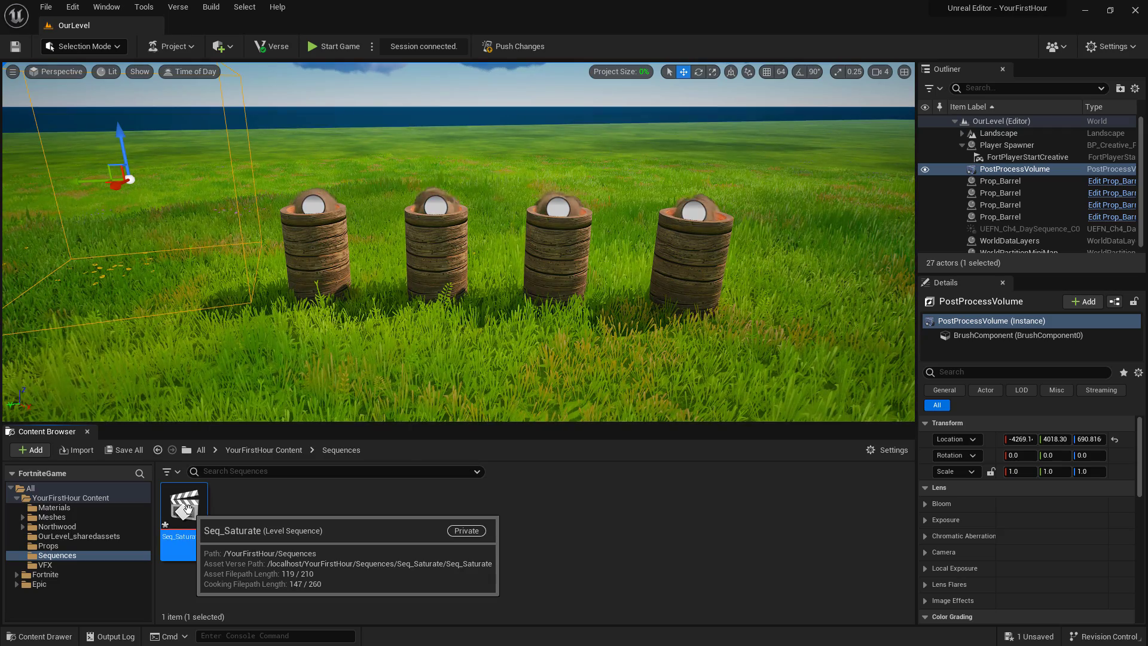
{"action": "double_click", "coordinate": [184, 504]}
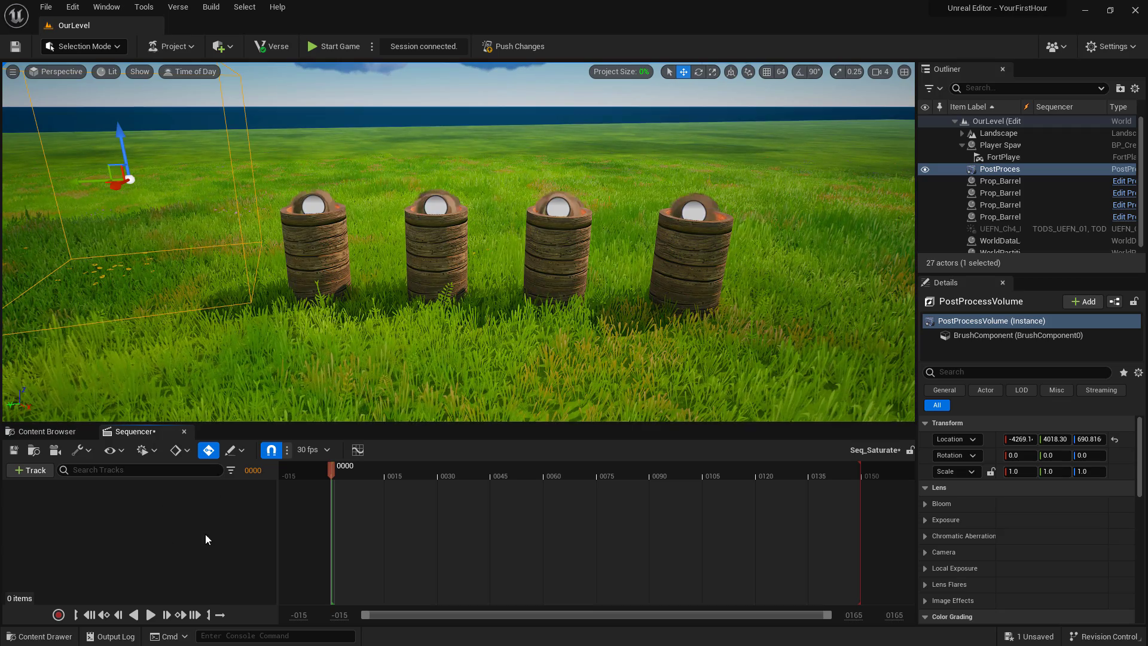
{"action": "mouse_move", "coordinate": [154, 519]}
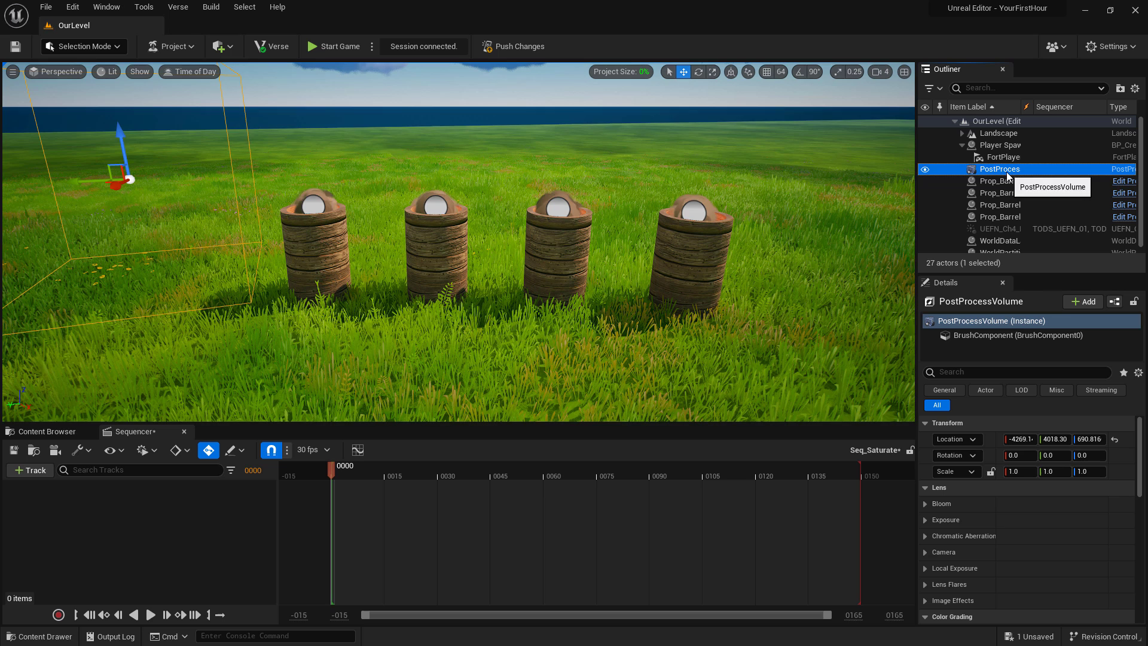
Add the level's PostProcessVolume to Seq_Saturate as its first actor track.
{"action": "left_click", "coordinate": [29, 469]}
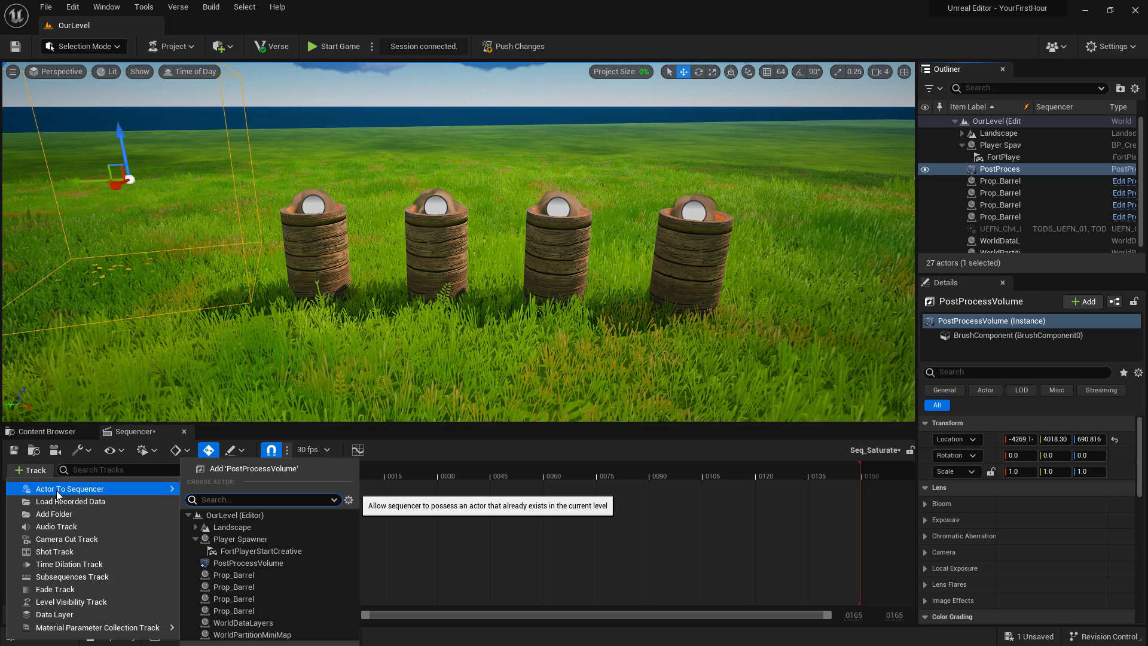
{"action": "mouse_move", "coordinate": [237, 480]}
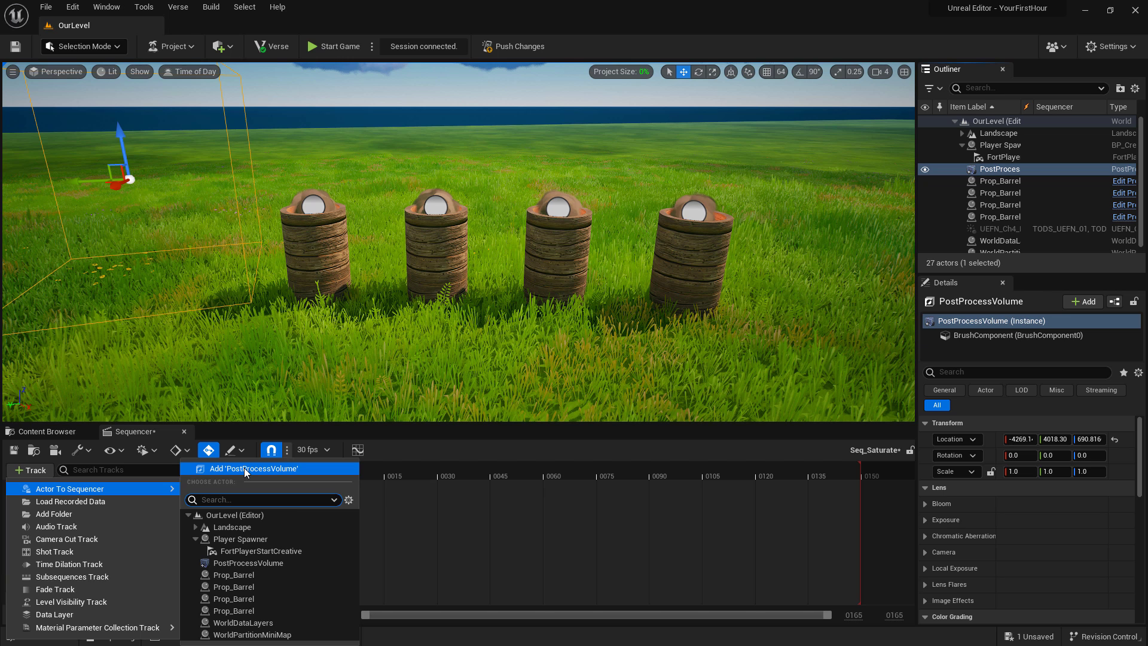
{"action": "mouse_move", "coordinate": [250, 567]}
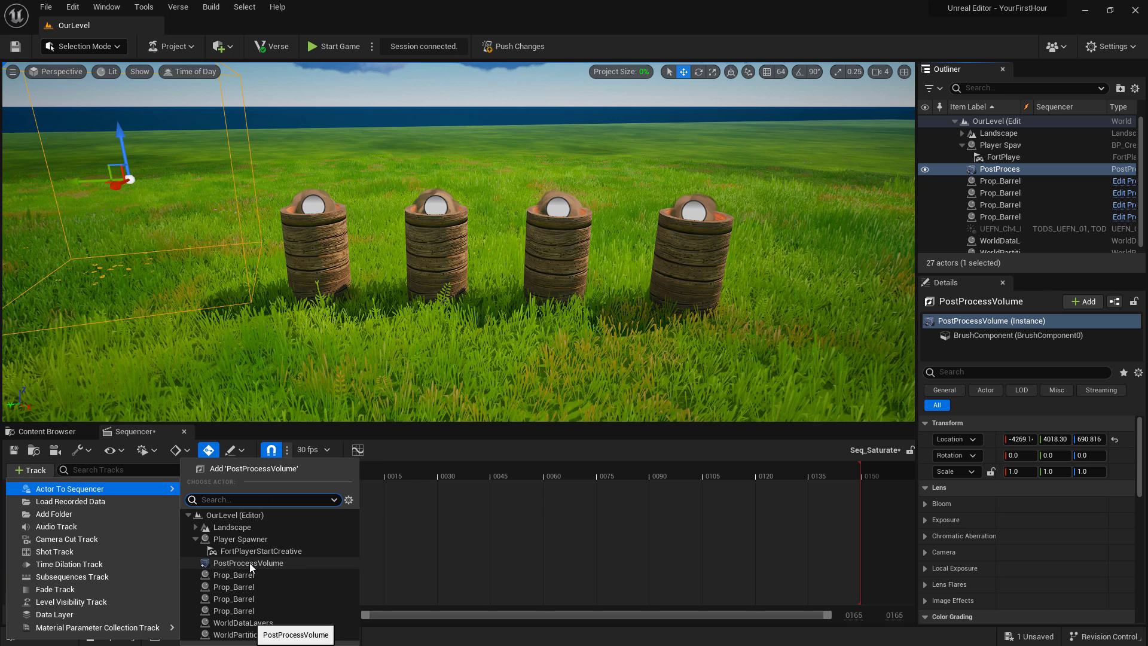
{"action": "left_click", "coordinate": [247, 562]}
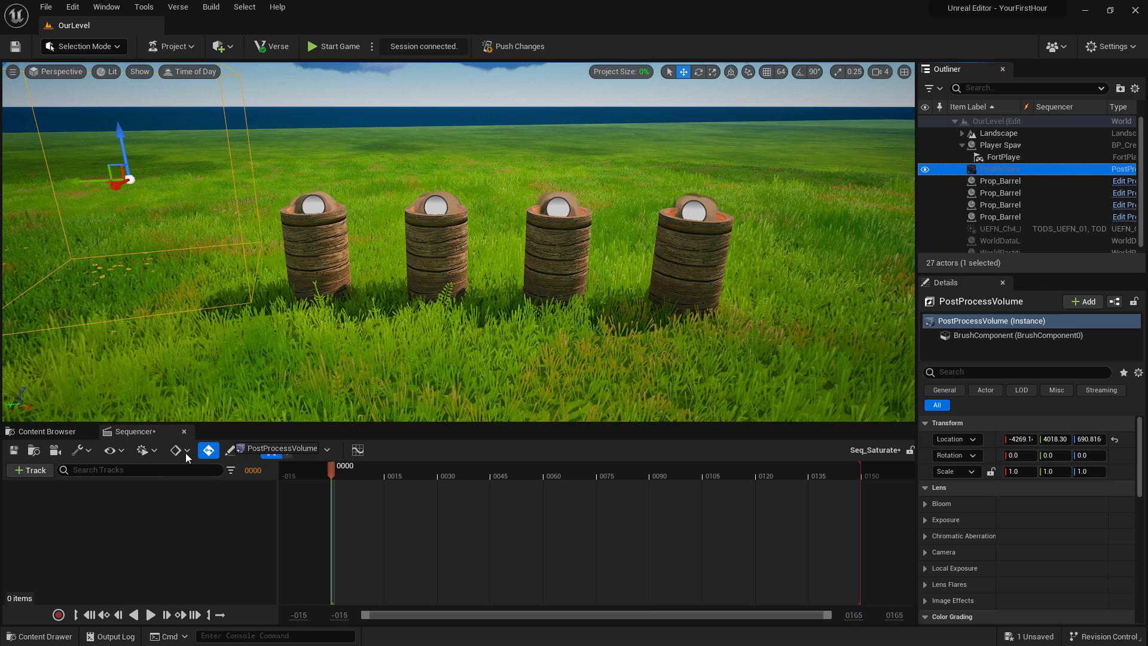
{"action": "left_click", "coordinate": [28, 469]}
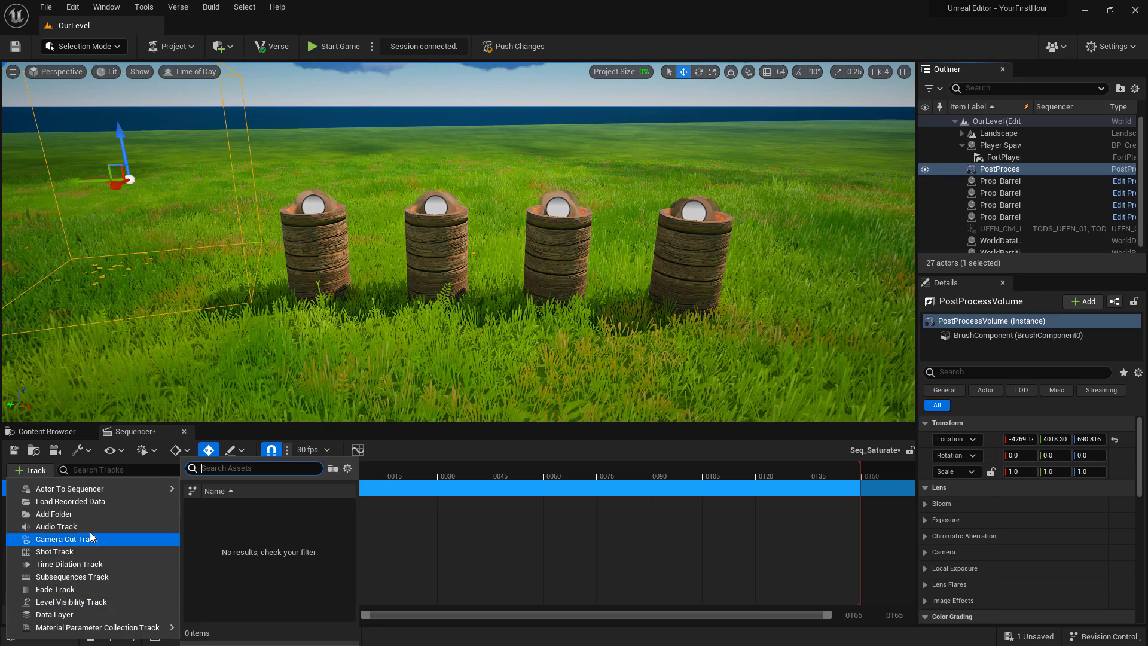
{"action": "left_click", "coordinate": [69, 488]}
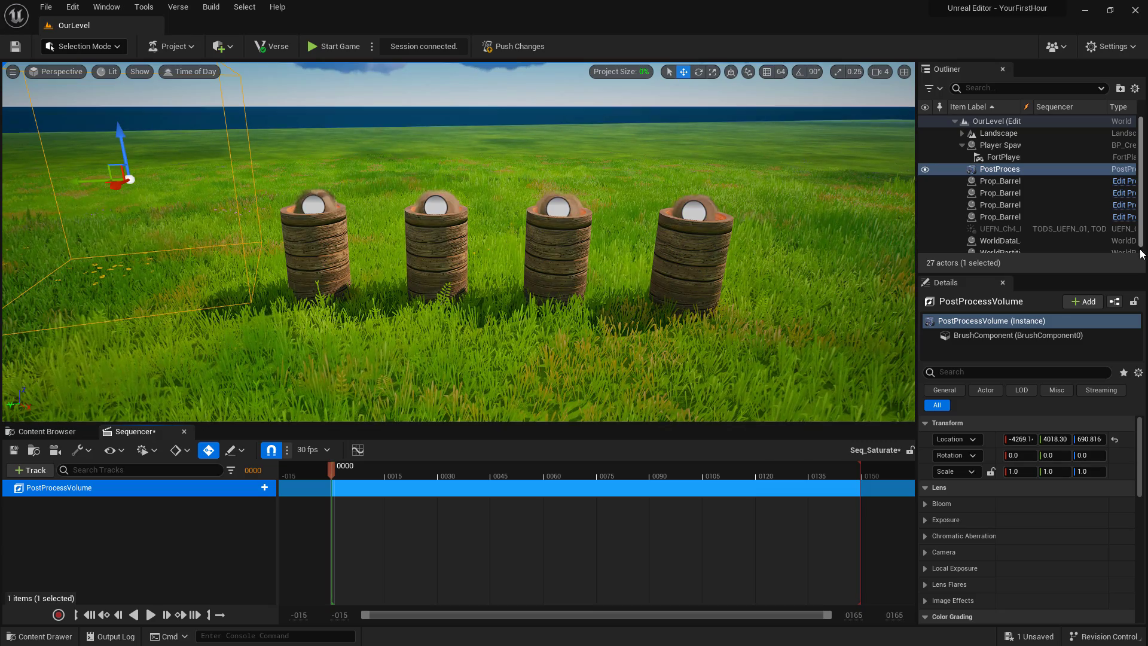
Expand Color Grading > Global > Saturation and remove all post-process materials from the volume.
{"action": "scroll", "scroll_direction": "down", "scroll_amount": 3}
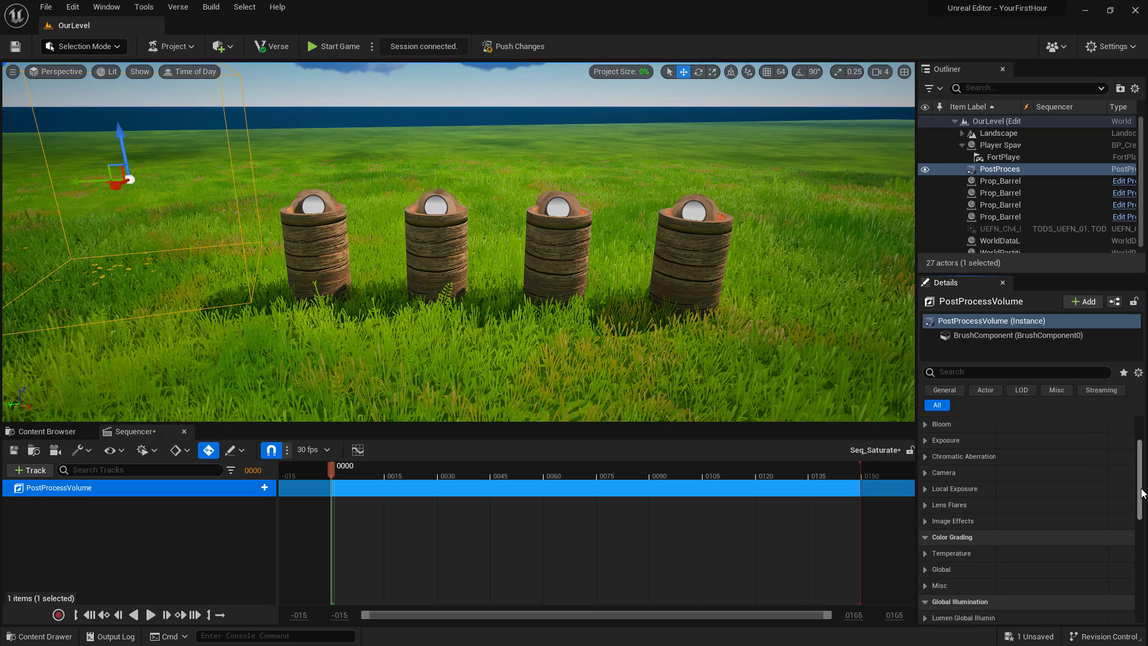
{"action": "scroll", "scroll_direction": "down", "scroll_amount": 3}
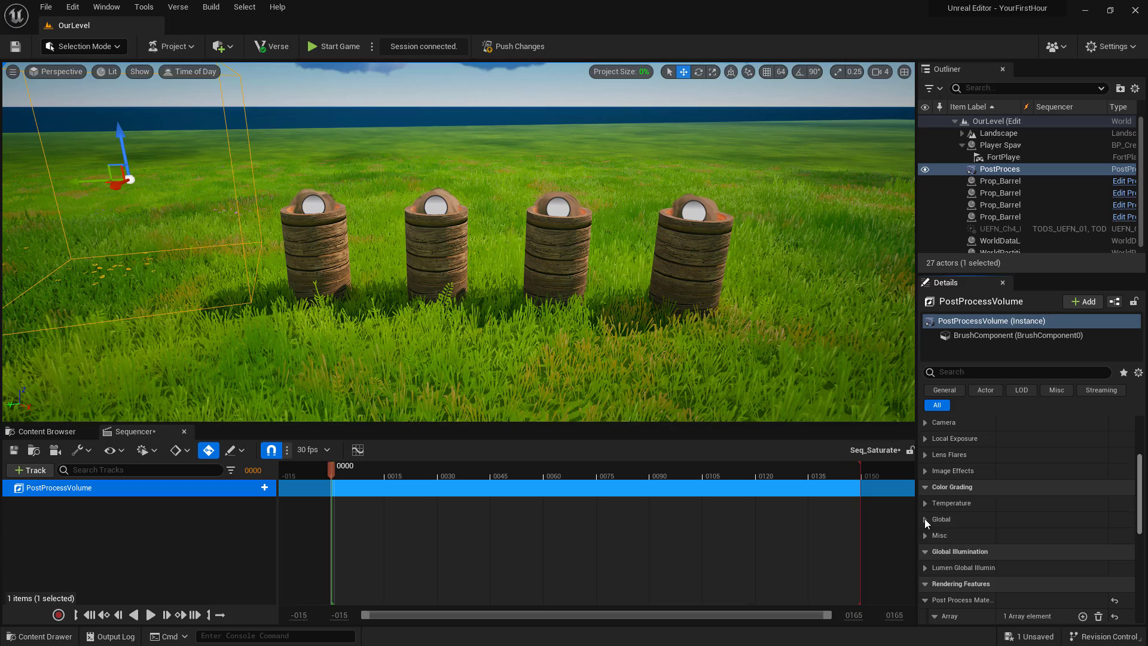
{"action": "left_click", "coordinate": [925, 519]}
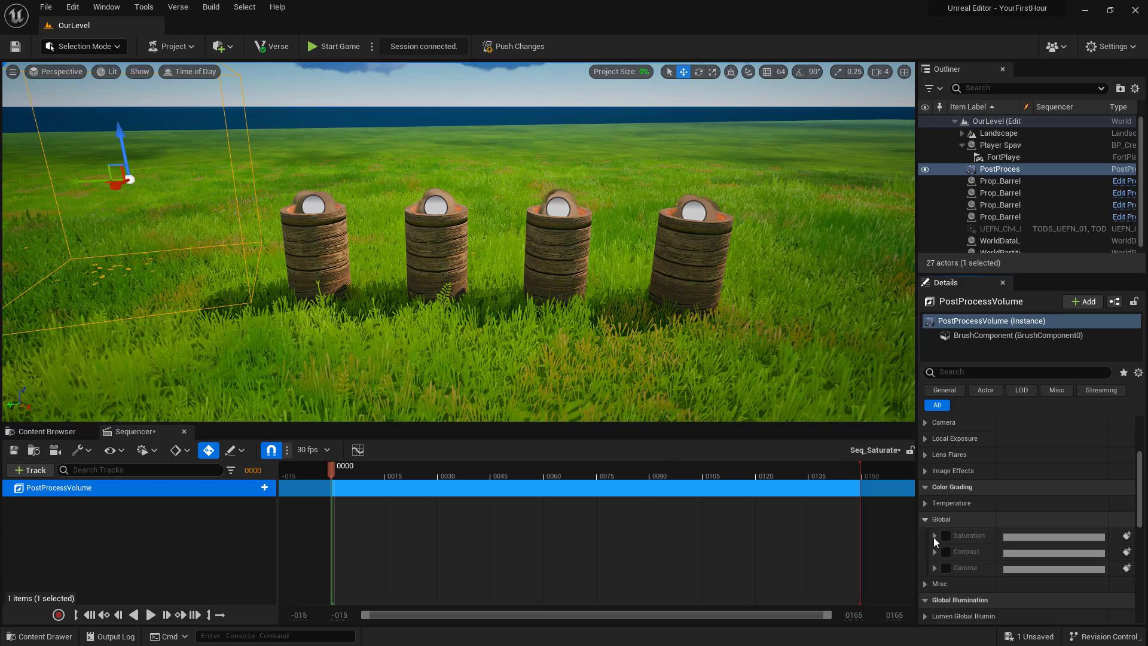
{"action": "left_click", "coordinate": [935, 536]}
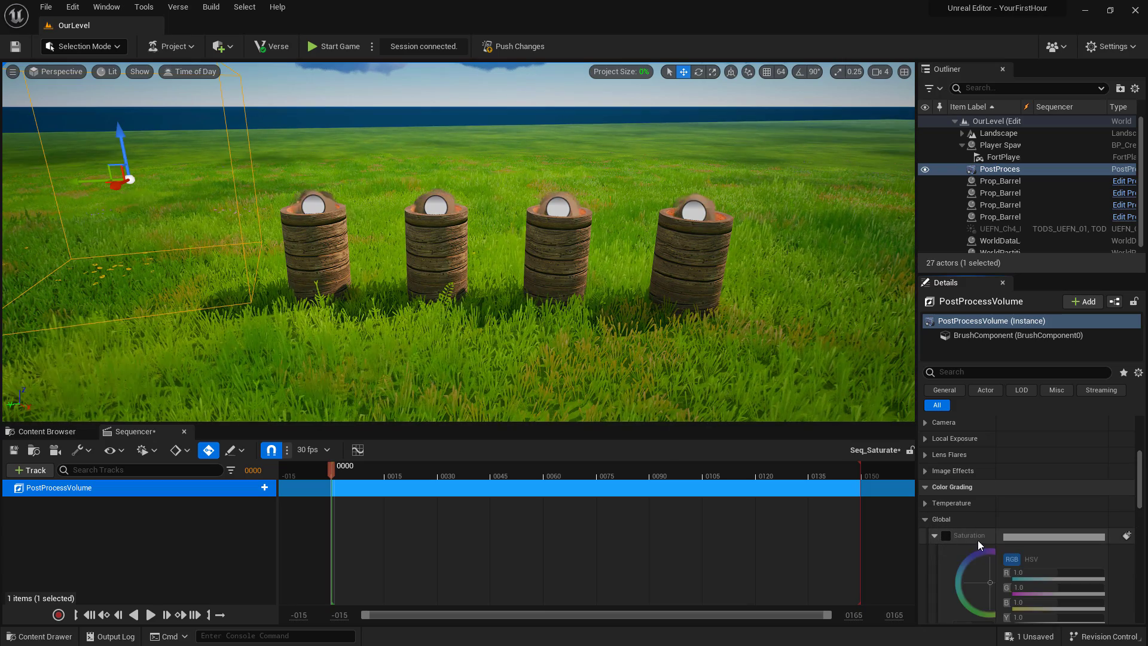
{"action": "scroll", "scroll_direction": "down", "scroll_amount": 3}
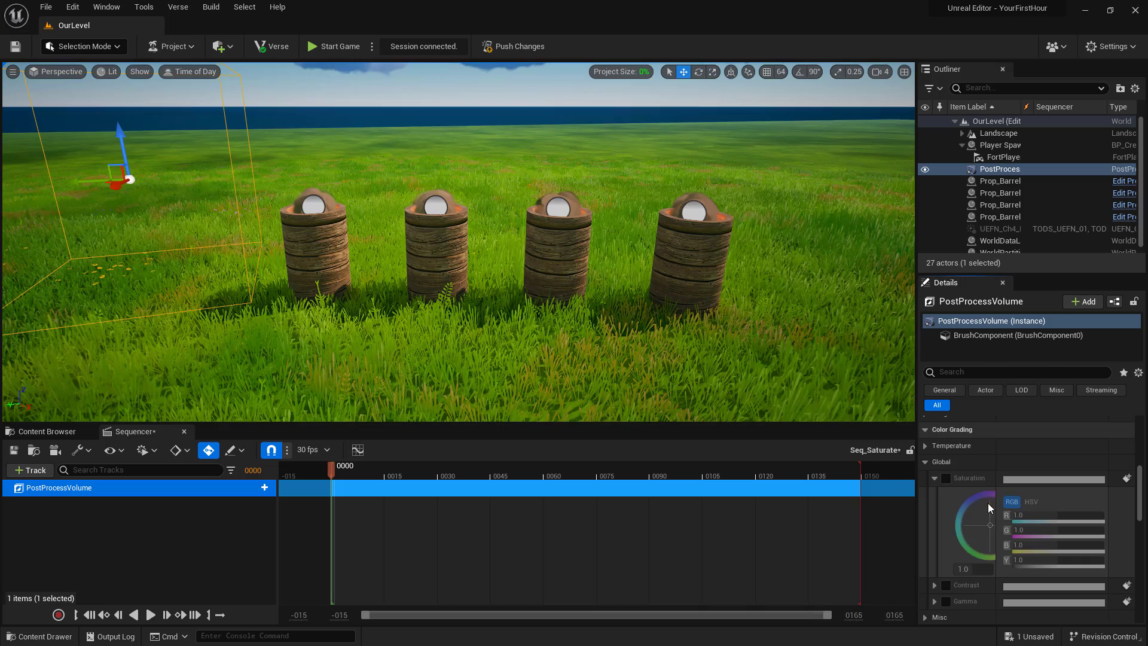
{"action": "scroll", "scroll_direction": "down", "scroll_amount": 3}
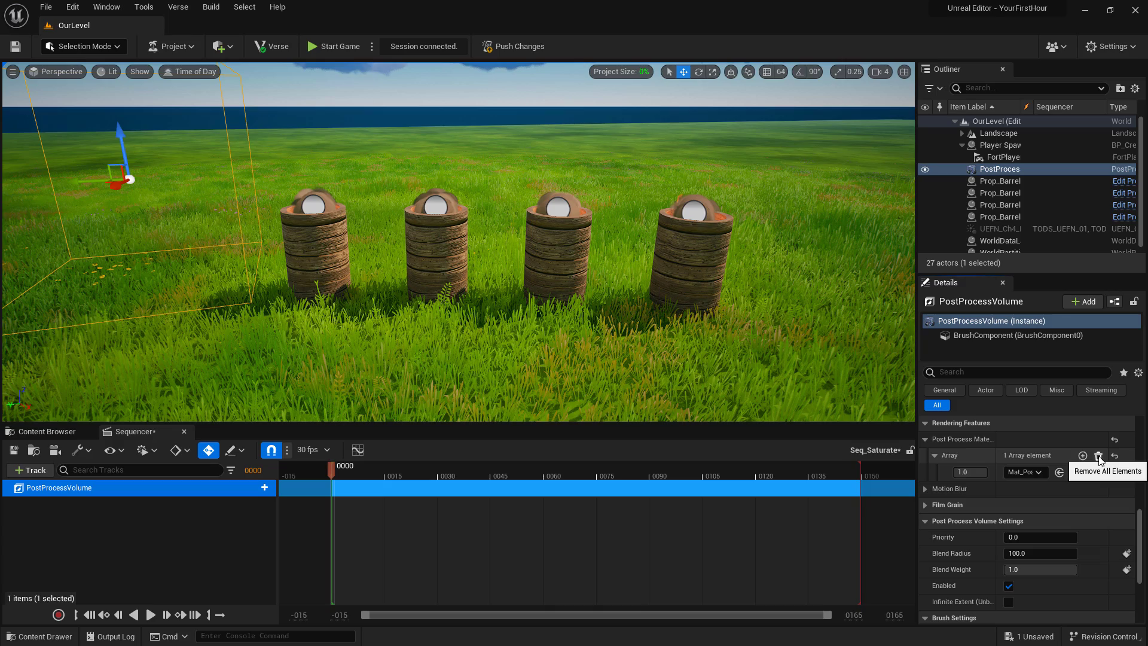
{"action": "left_click", "coordinate": [1103, 454]}
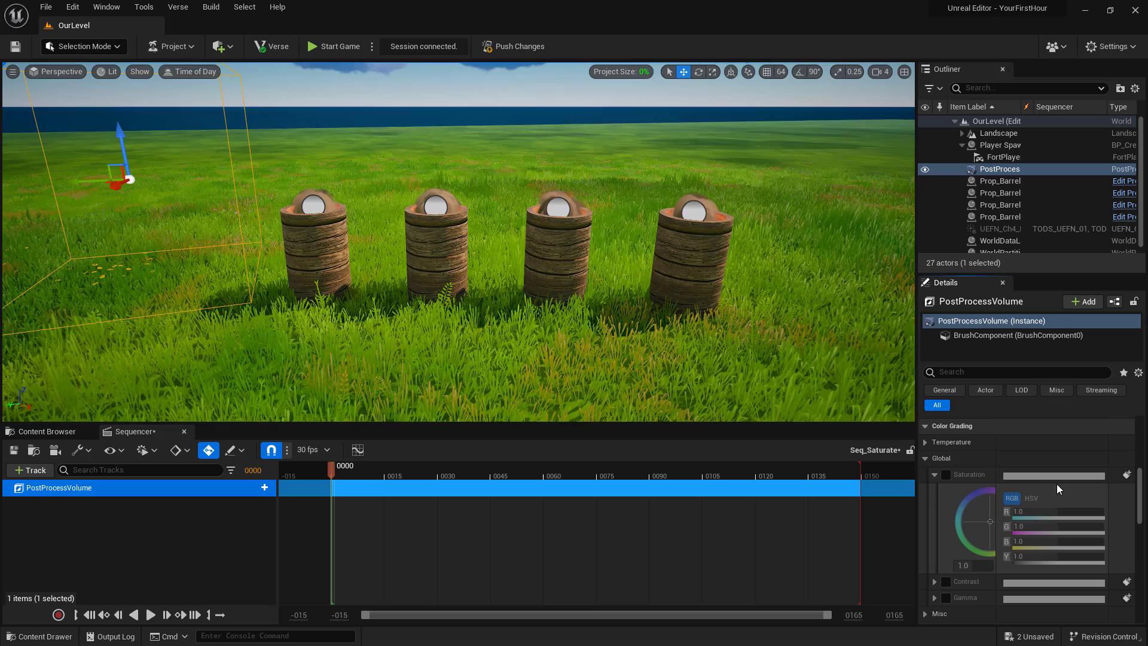
{"action": "mouse_move", "coordinate": [1126, 477]}
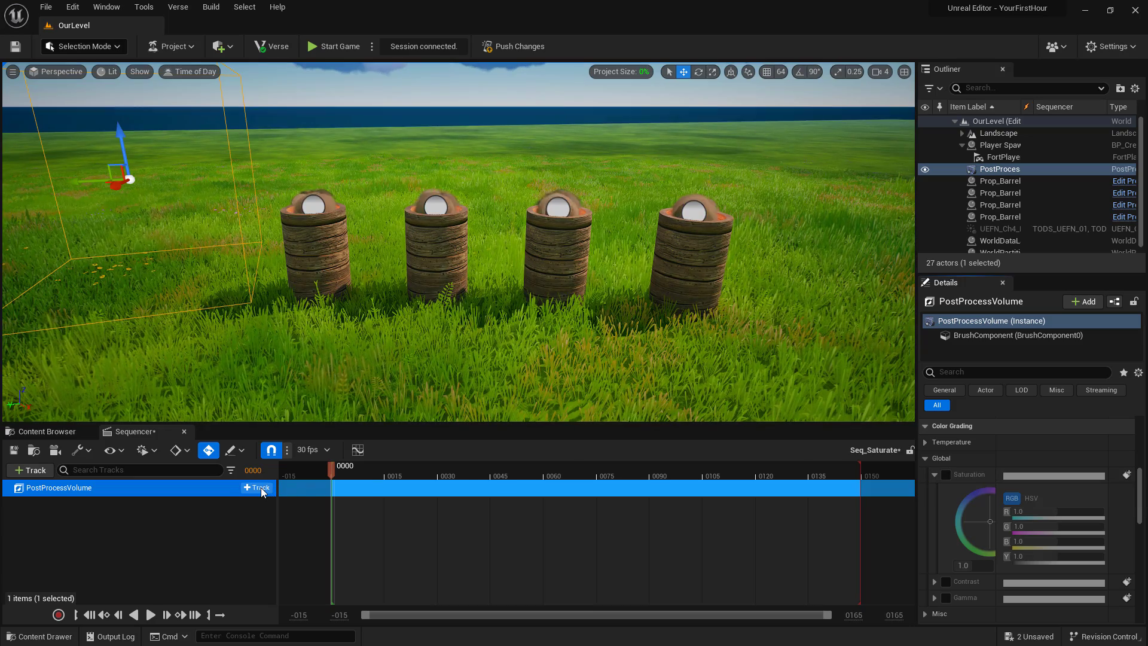
Add a Settings > Color Grading|Global > Saturation track under the PostProcessVolume.
{"action": "left_click", "coordinate": [256, 488]}
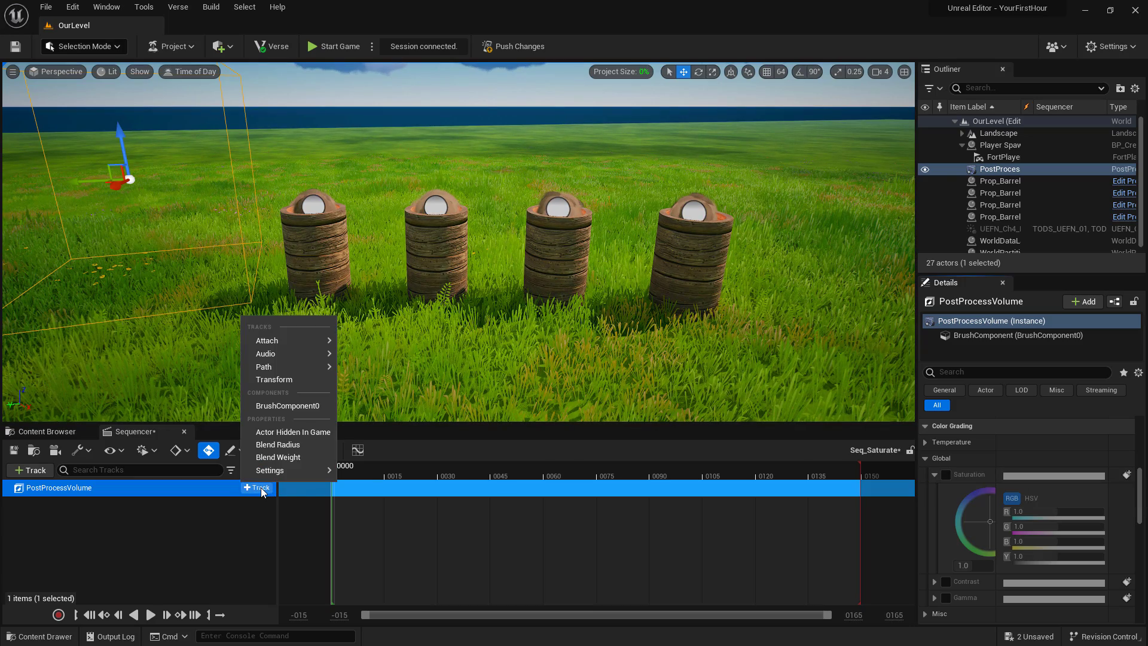
{"action": "mouse_move", "coordinate": [266, 341]}
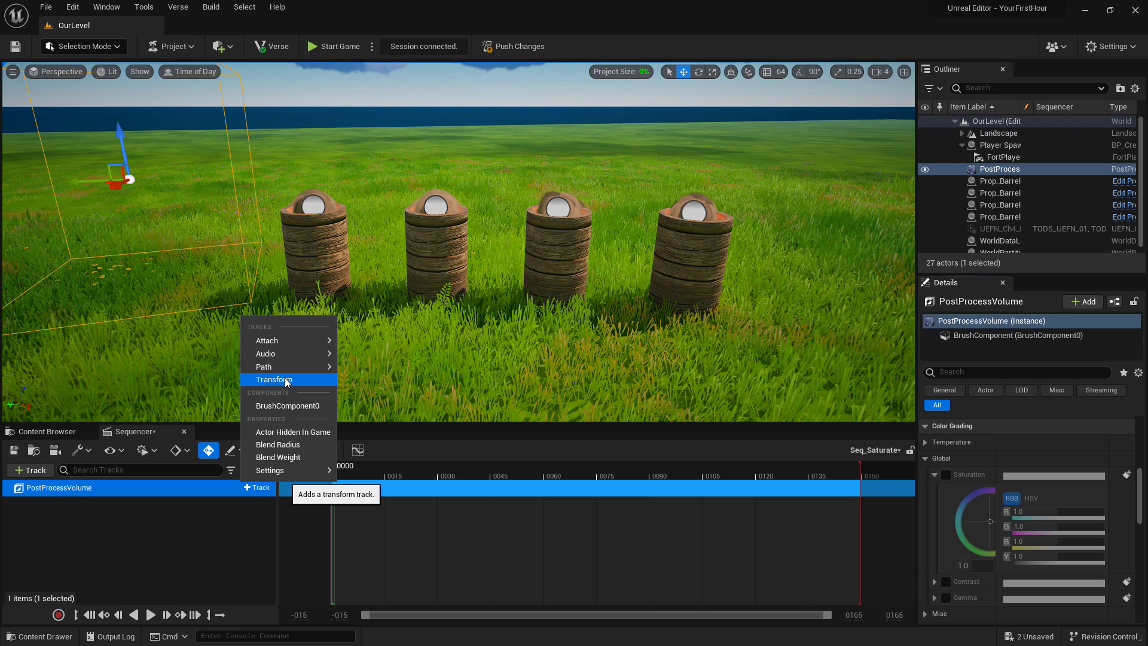
{"action": "mouse_move", "coordinate": [269, 470]}
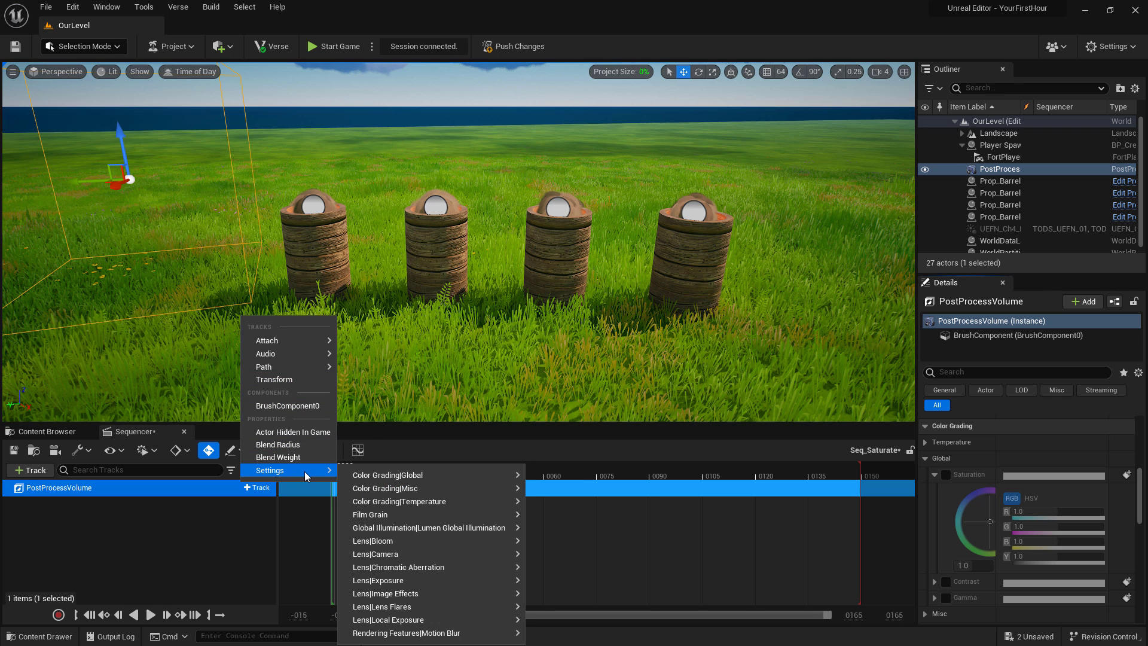
{"action": "mouse_move", "coordinate": [431, 474]}
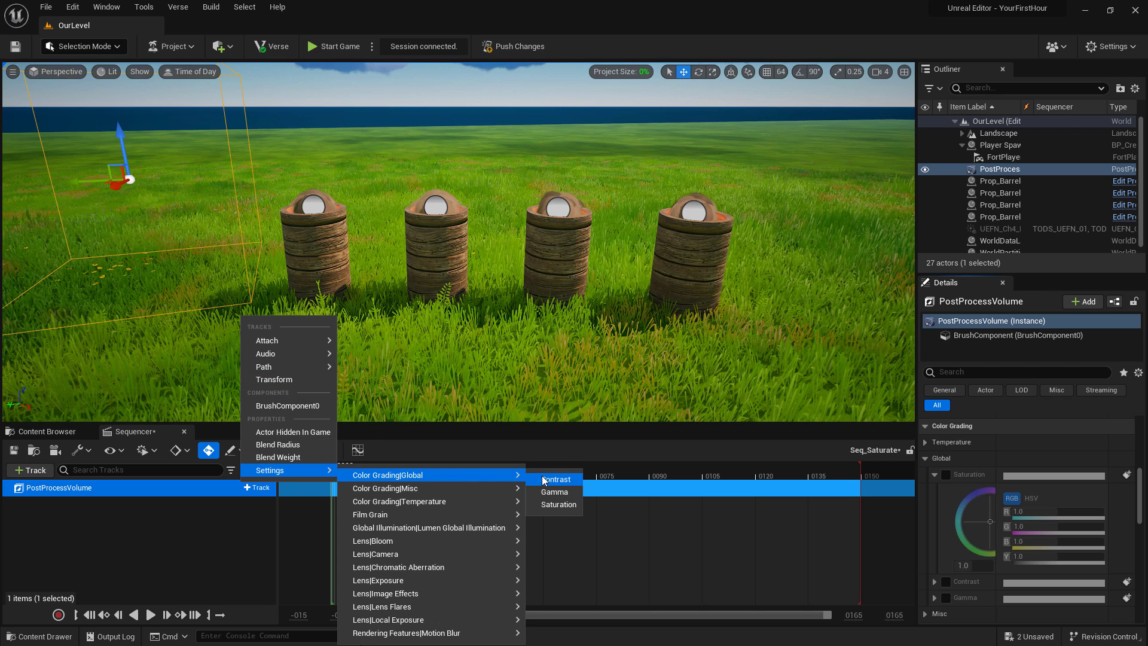
{"action": "left_click", "coordinate": [559, 505]}
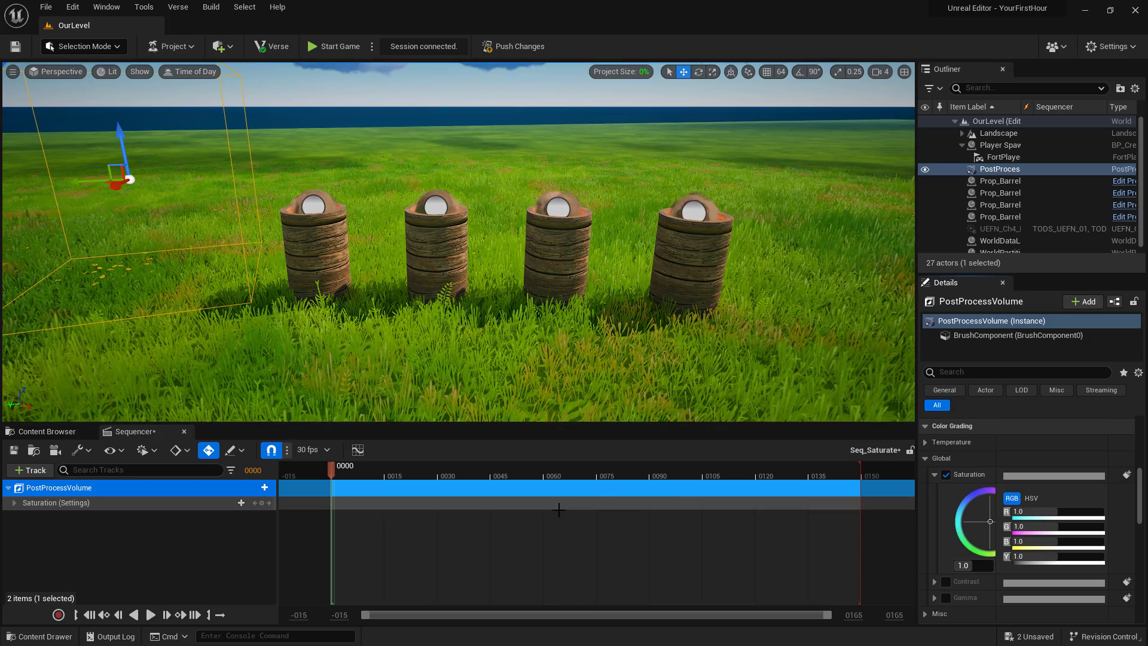
{"action": "mouse_move", "coordinate": [209, 451]}
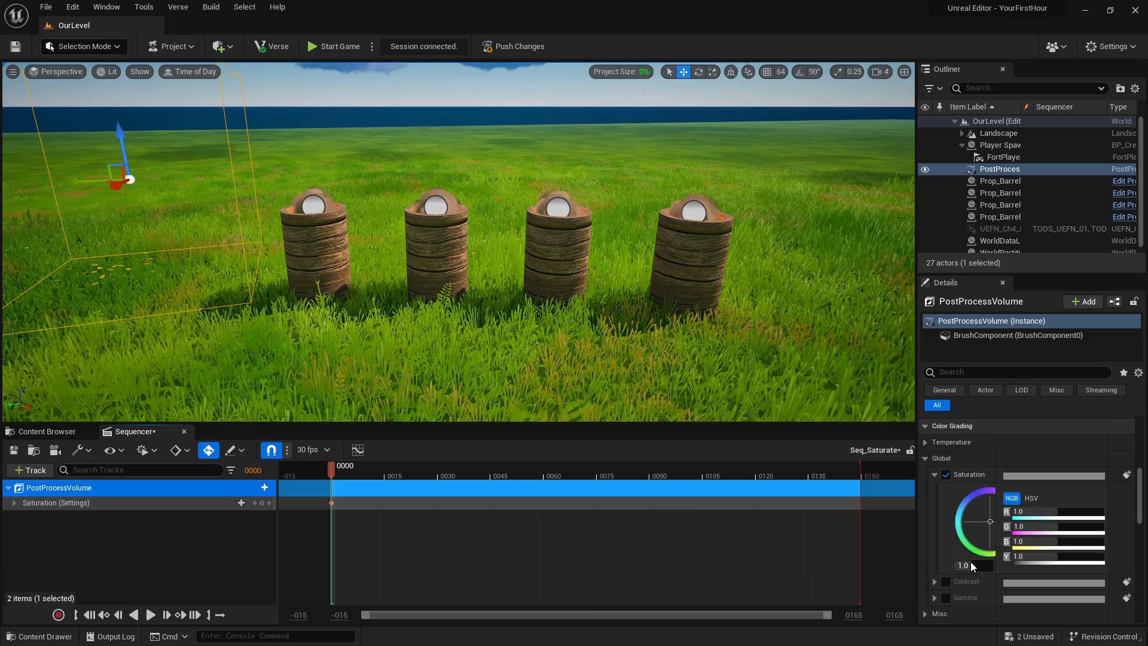
Key Saturation 1.0 at frame 0 and 0.0 at frame 60 on the volume's track.
{"action": "left_click", "coordinate": [10, 504]}
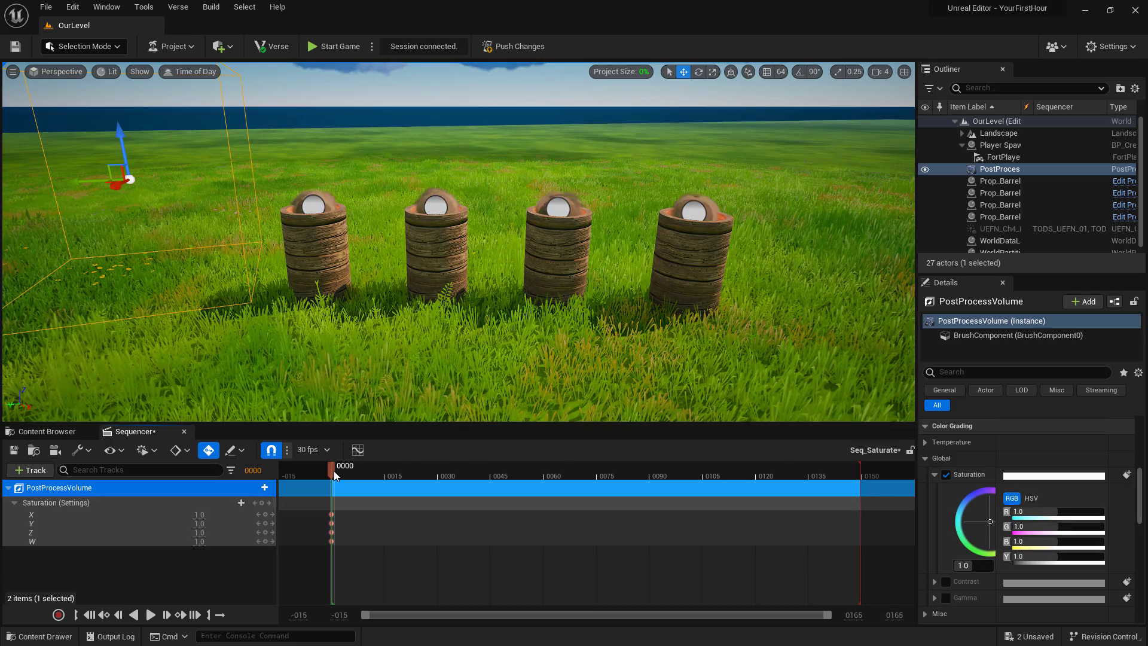
{"action": "left_click_drag", "start_coordinate": [331, 466], "coordinate": [348, 466]}
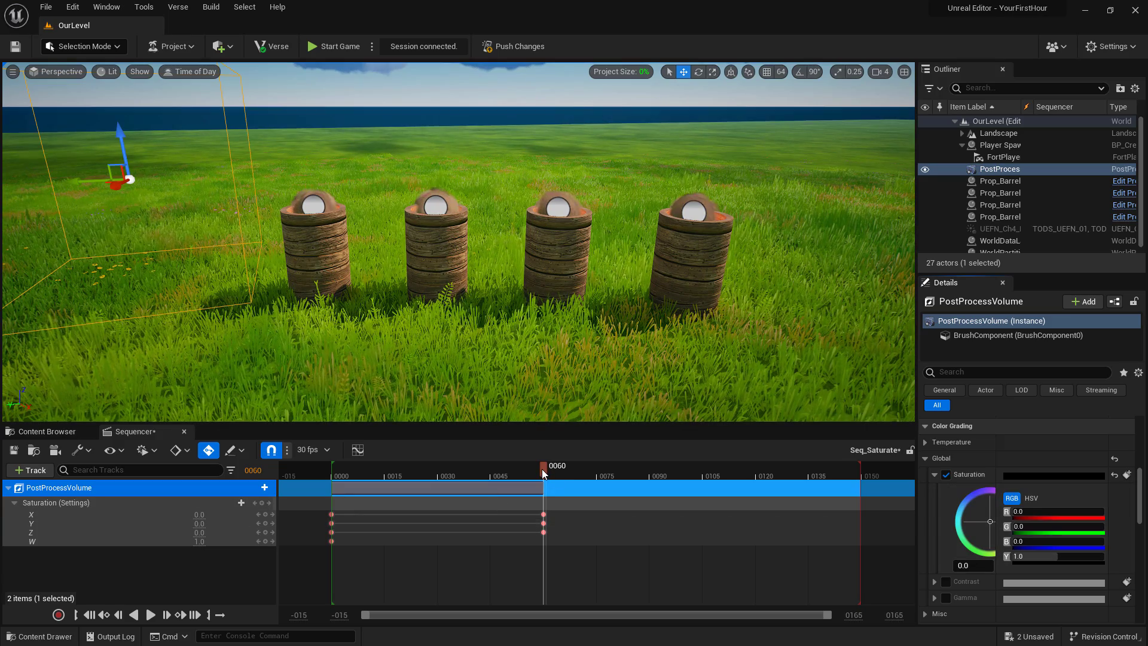
{"action": "left_click_drag", "start_coordinate": [543, 465], "coordinate": [416, 465]}
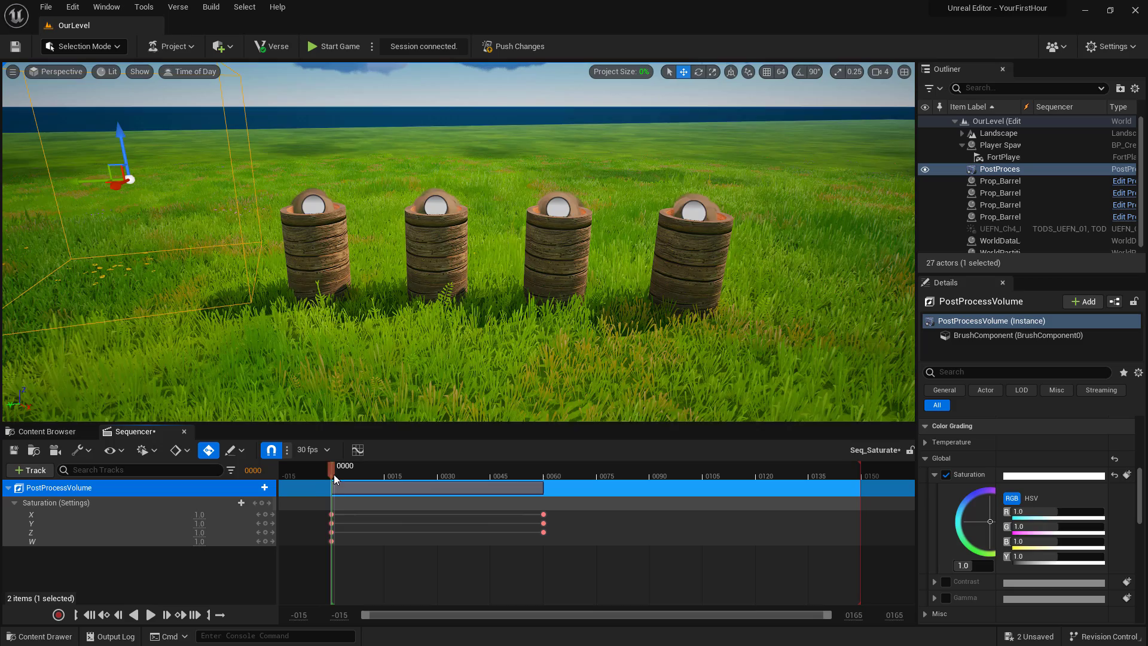
{"action": "left_click_drag", "start_coordinate": [334, 465], "coordinate": [542, 465]}
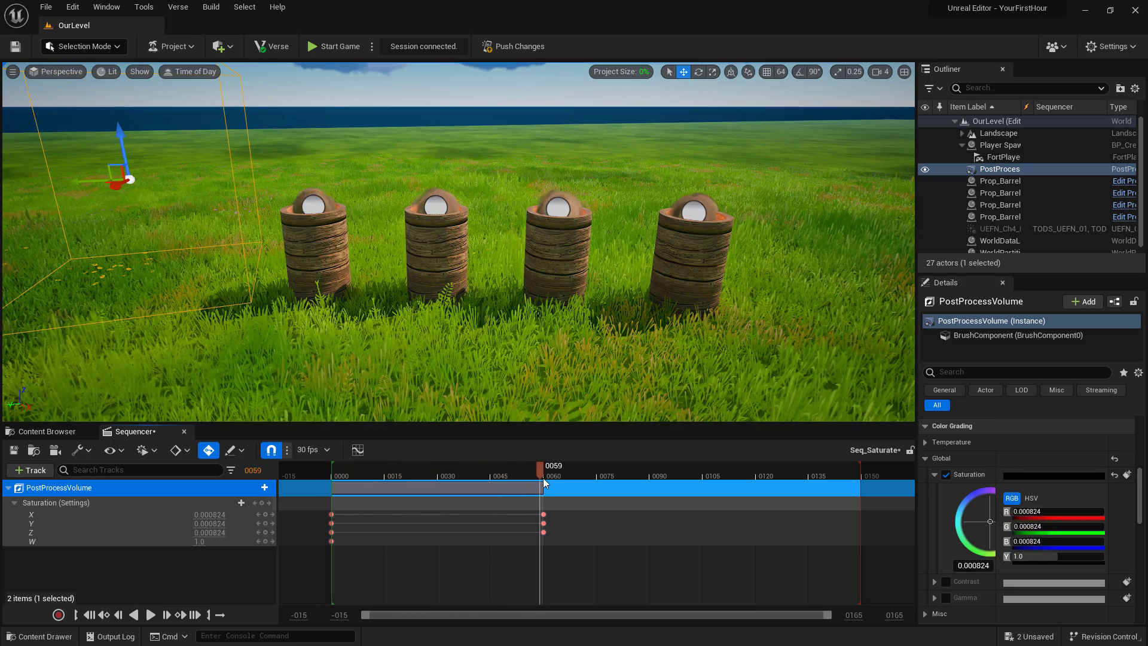
{"action": "left_click", "coordinate": [545, 465]}
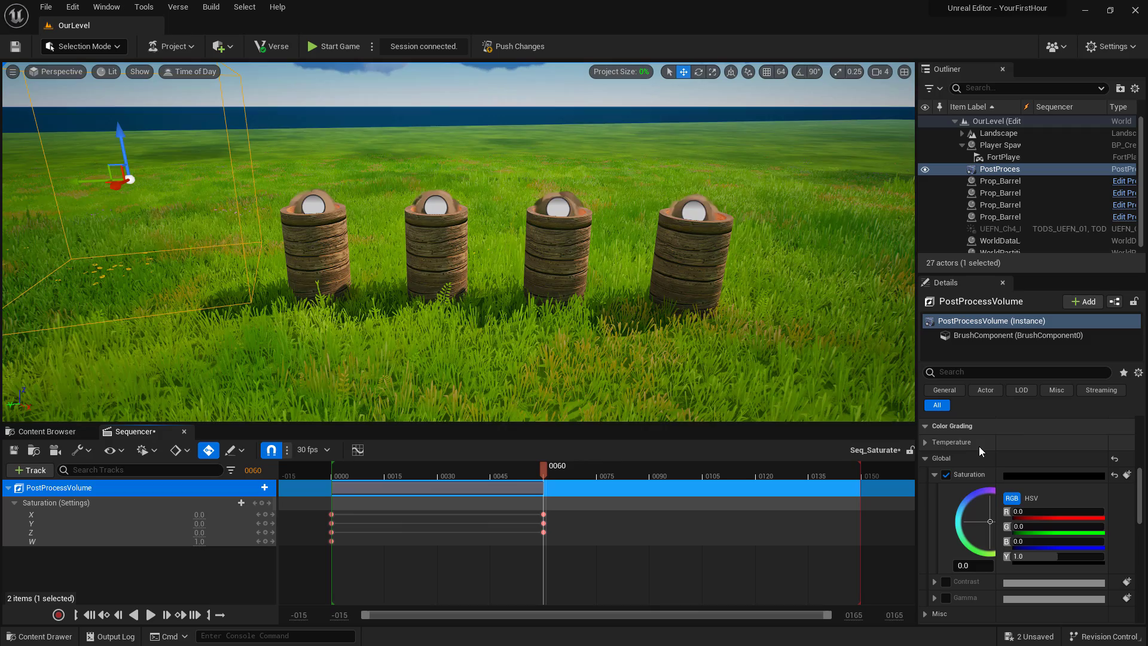
Scrub between frames 0 and 60 to preview the meadow fading to grayscale.
{"action": "scroll", "scroll_direction": "down", "scroll_amount": 3}
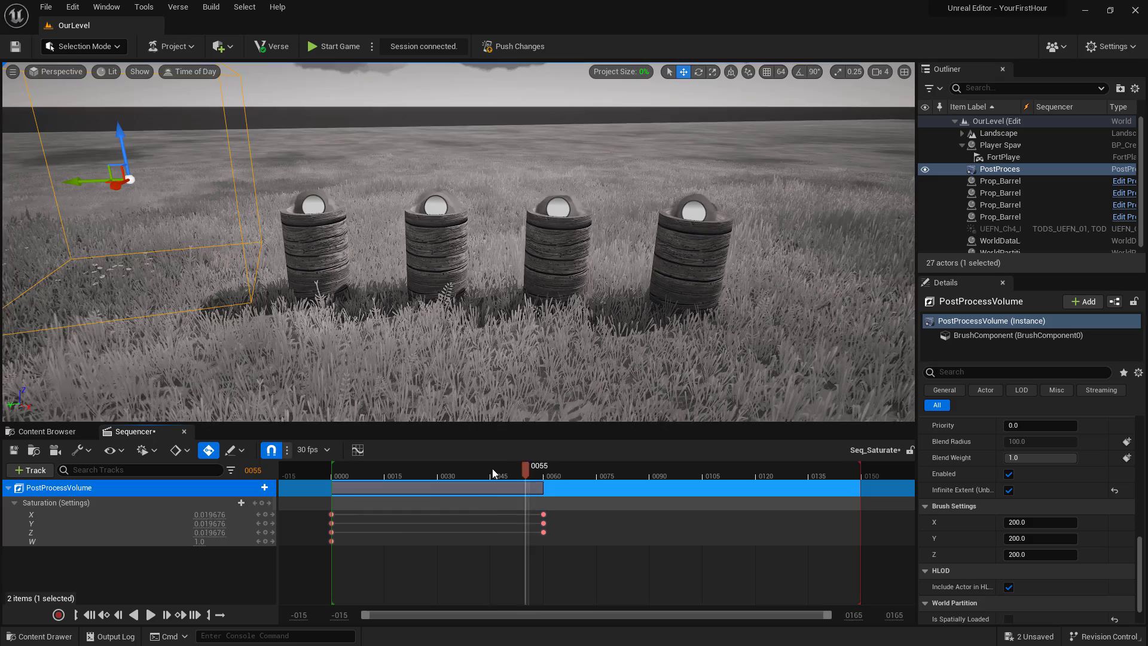
{"action": "left_click_drag", "start_coordinate": [526, 467], "coordinate": [522, 468]}
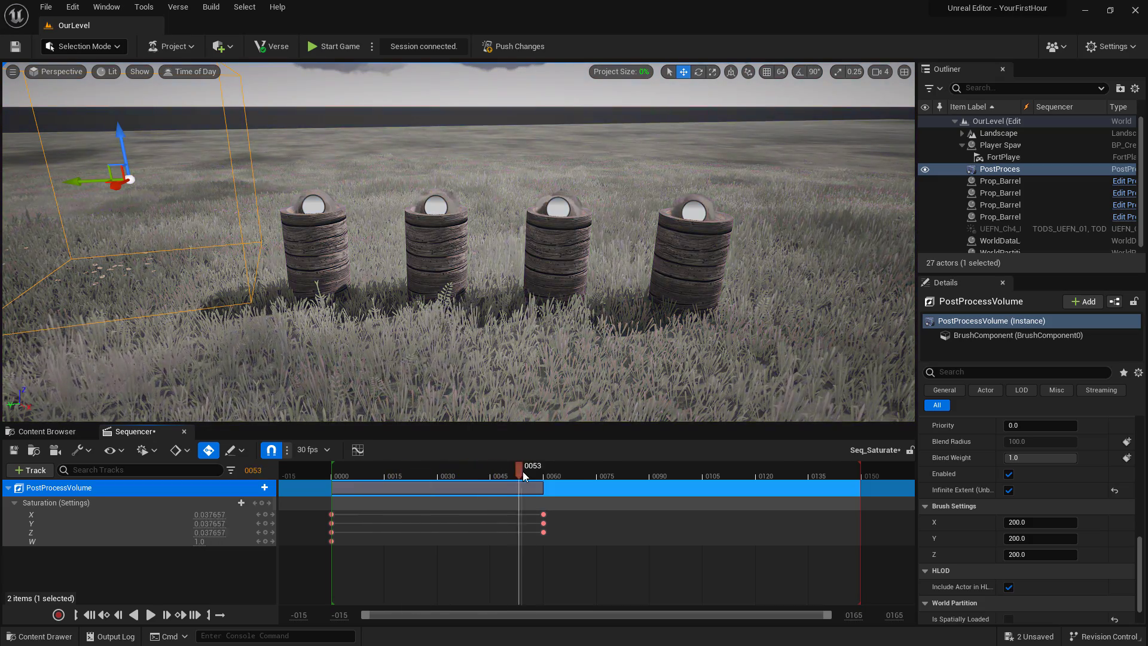
{"action": "left_click_drag", "start_coordinate": [523, 465], "coordinate": [482, 465]}
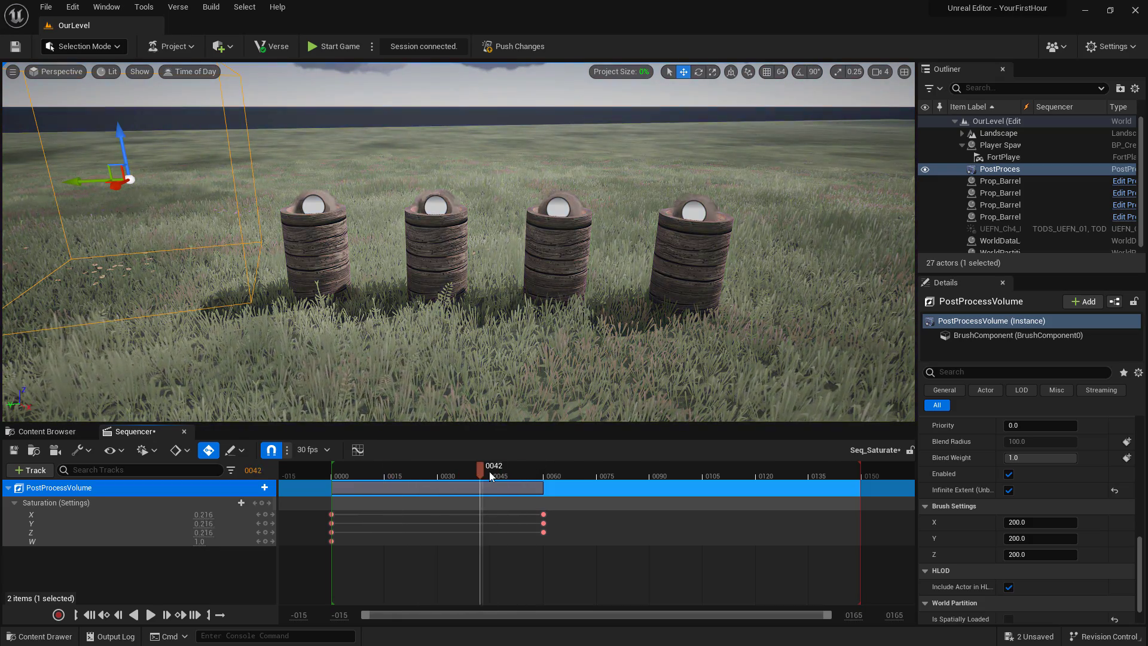
{"action": "left_click_drag", "start_coordinate": [490, 465], "coordinate": [473, 465]}
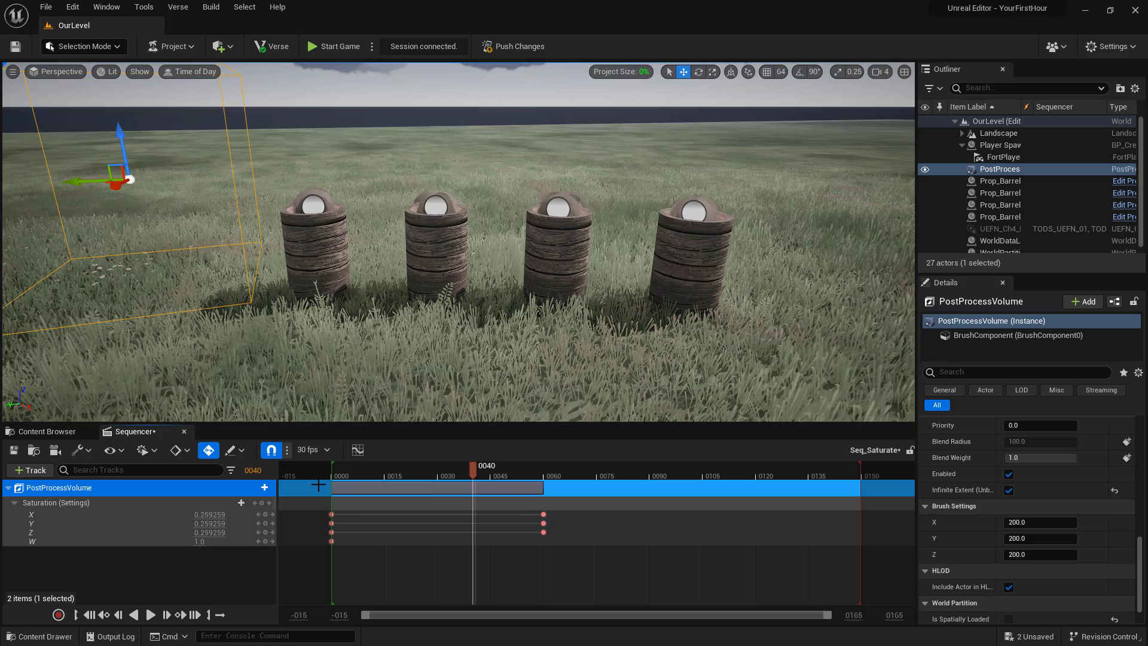
{"action": "left_click_drag", "start_coordinate": [474, 485], "coordinate": [487, 485]}
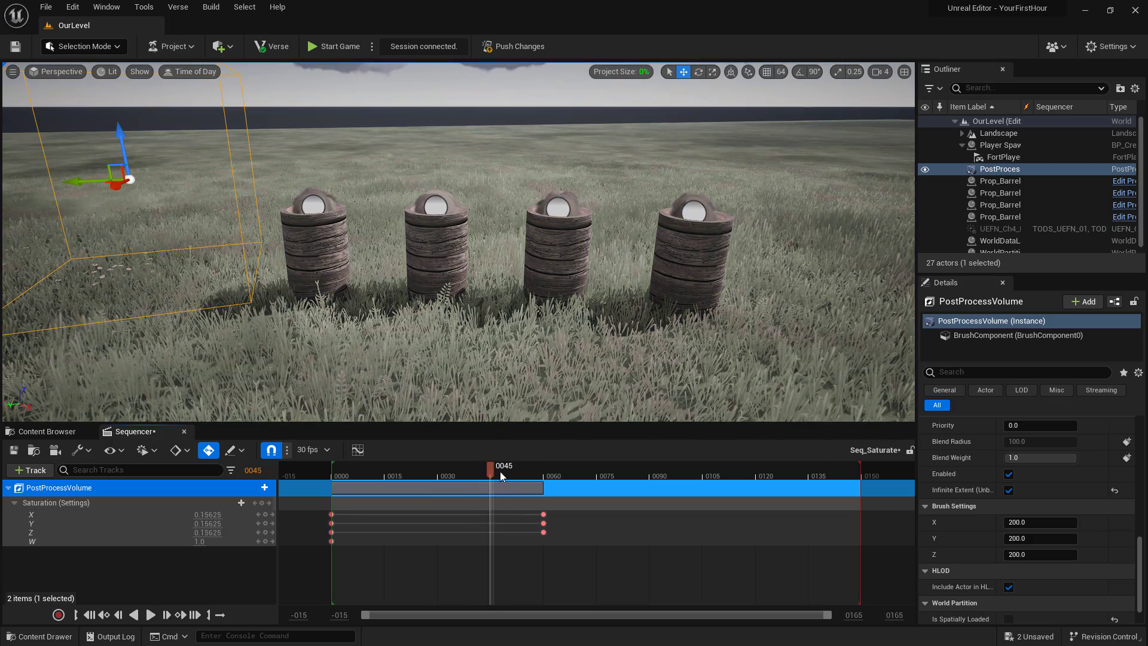
{"action": "left_click_drag", "start_coordinate": [489, 466], "coordinate": [504, 466]}
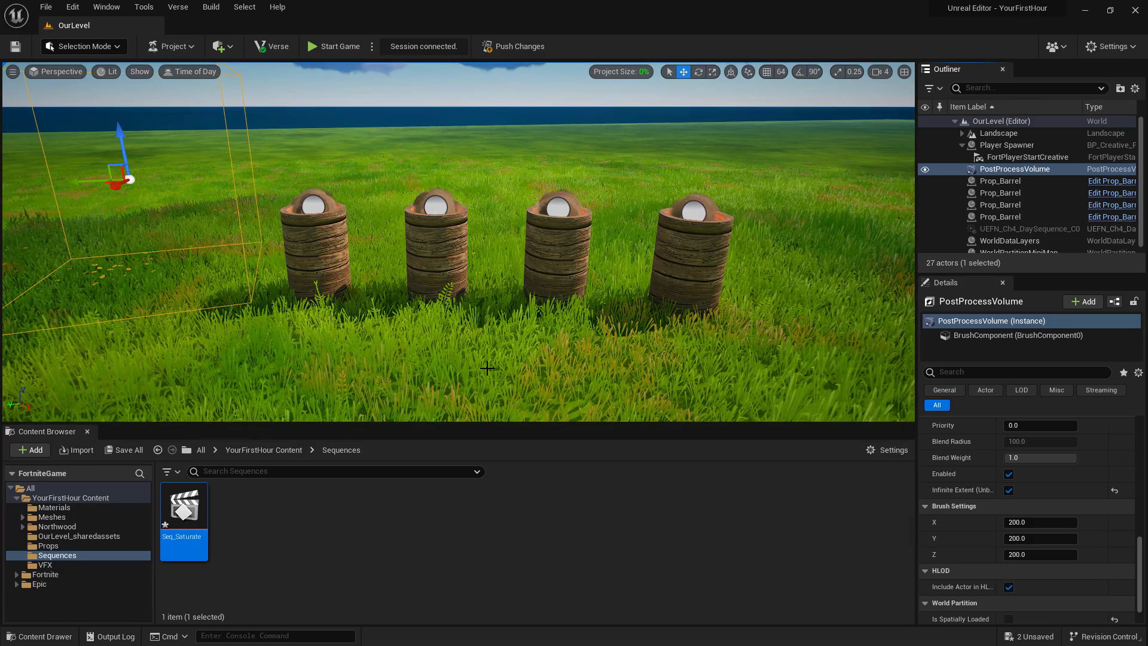
Reopen Seq_Saturate, scrub its saturation keys to verify the fade, then close and save it.
{"action": "double_click", "coordinate": [184, 503]}
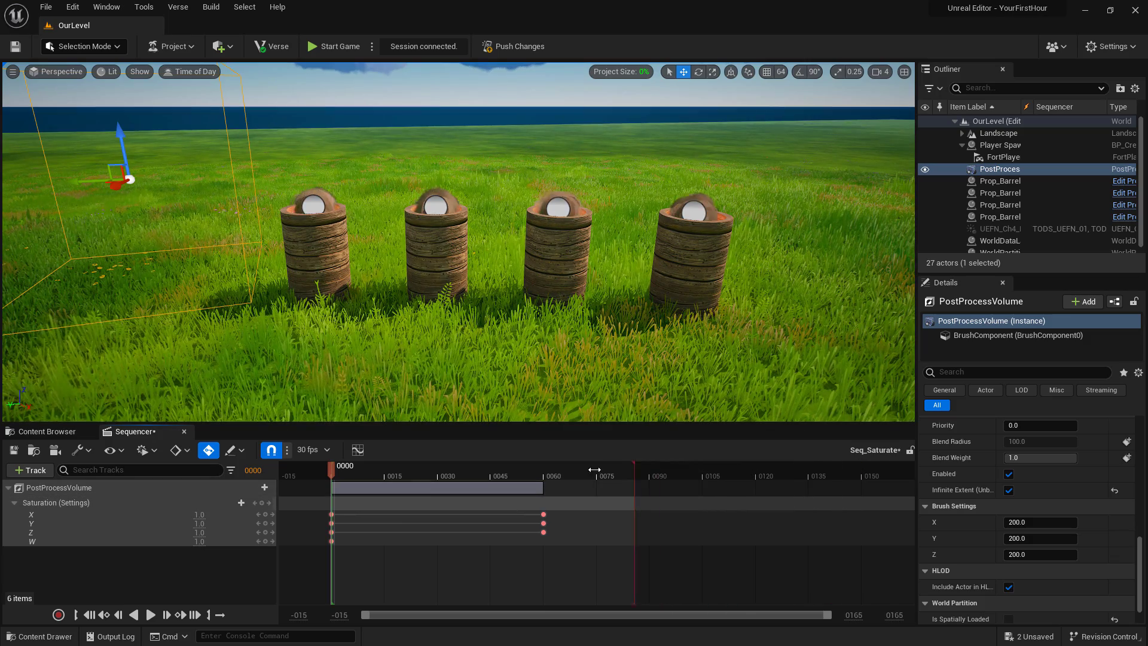
{"action": "left_click_drag", "start_coordinate": [626, 467], "coordinate": [541, 467]}
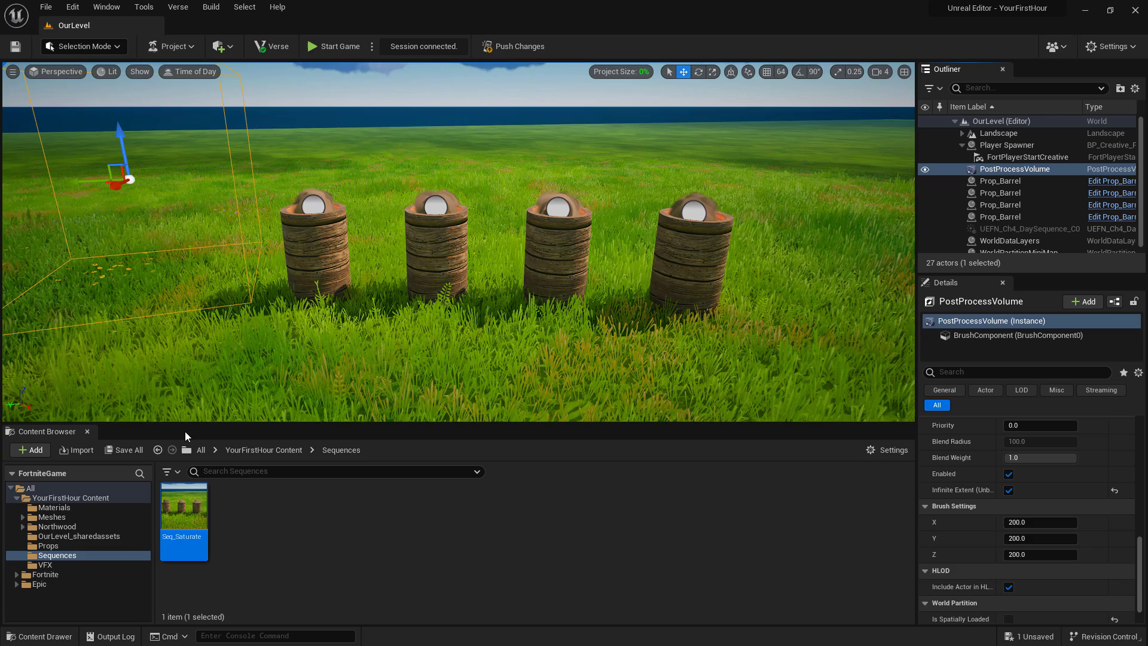
{"action": "left_click_drag", "start_coordinate": [184, 504], "coordinate": [510, 374]}
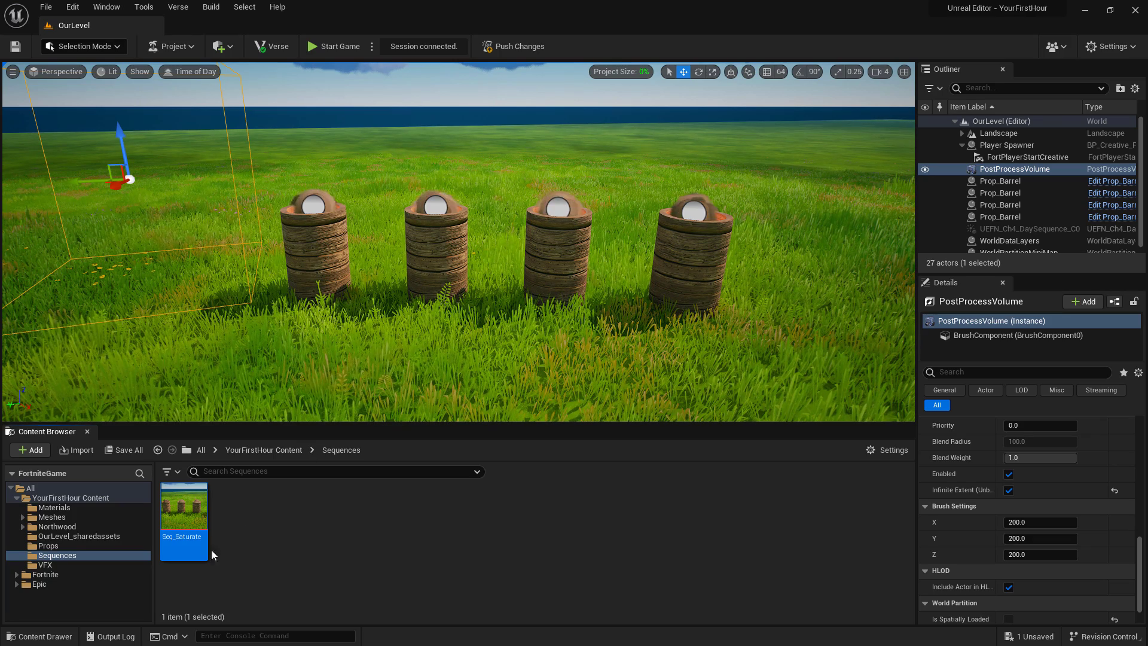
Find the Cinematic Sequence Device under Fortnite > Devices and drop it in front of the barrels.
{"action": "left_click", "coordinate": [47, 575]}
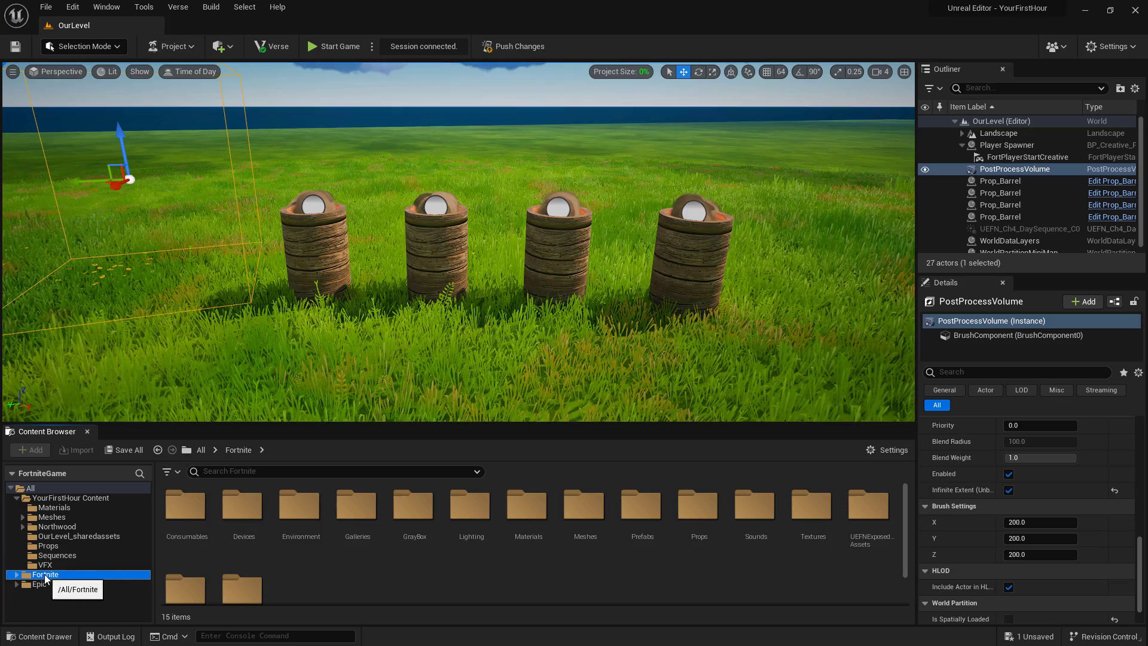
{"action": "left_click", "coordinate": [52, 574]}
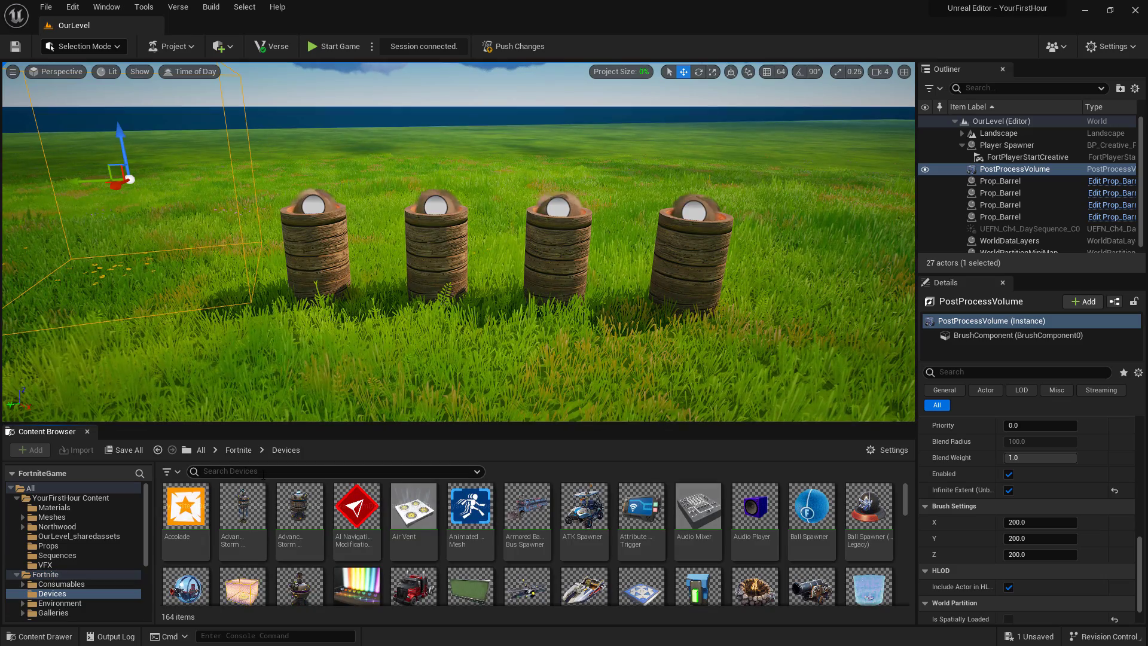
{"action": "type", "text": "c"}
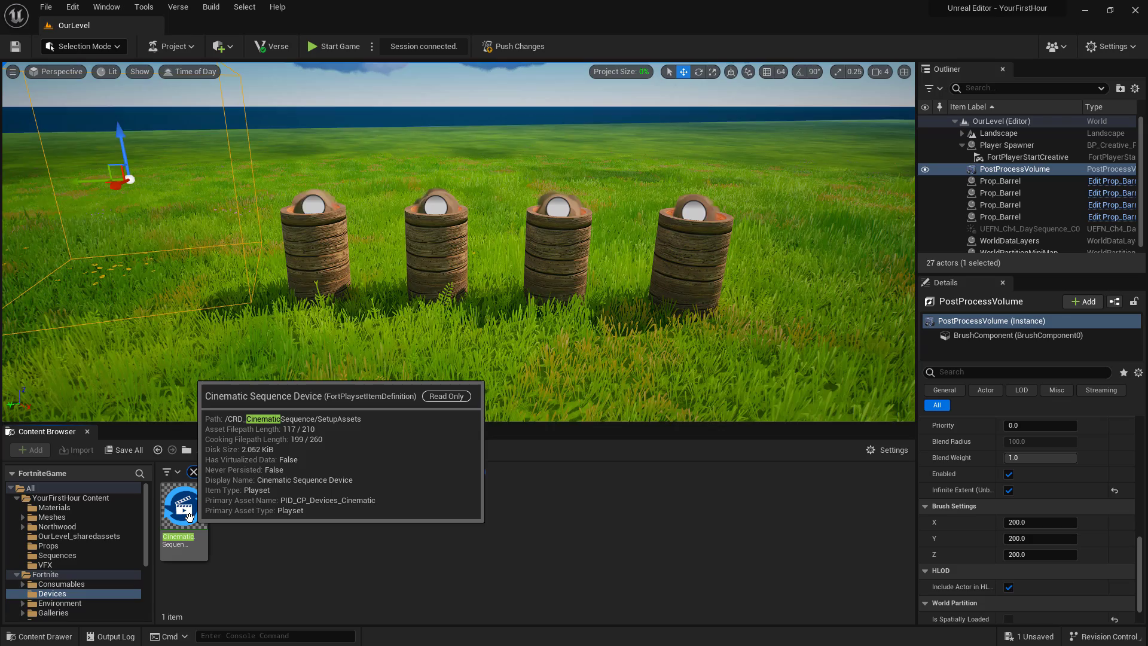
{"action": "left_click_drag", "start_coordinate": [183, 502], "coordinate": [476, 358]}
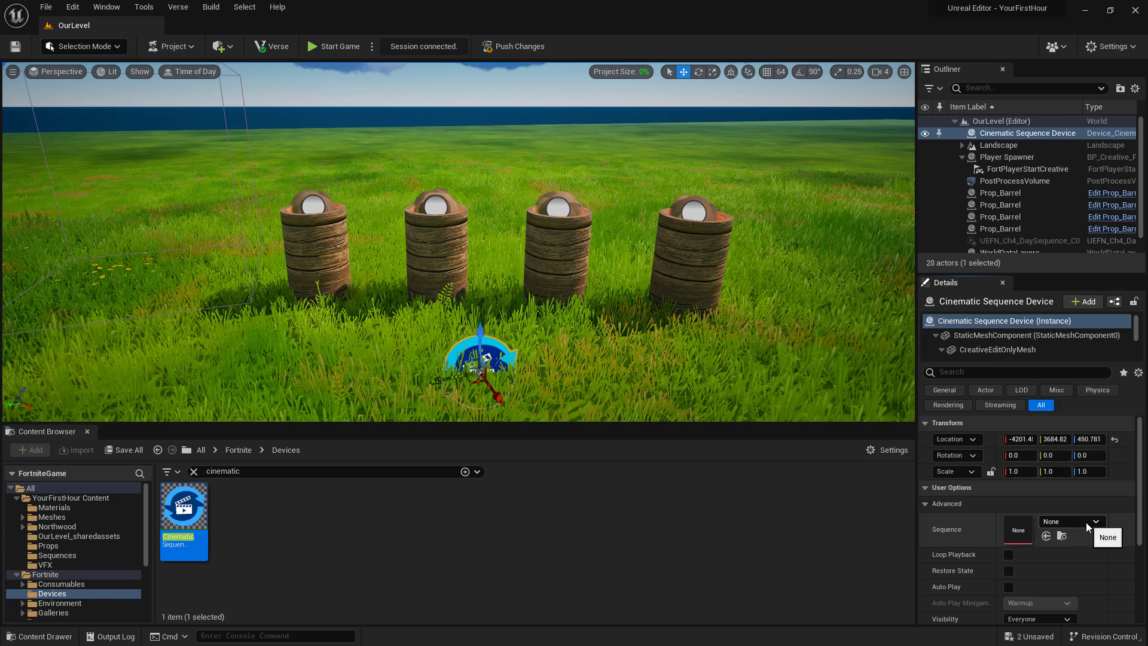
{"action": "left_click", "coordinate": [1069, 520]}
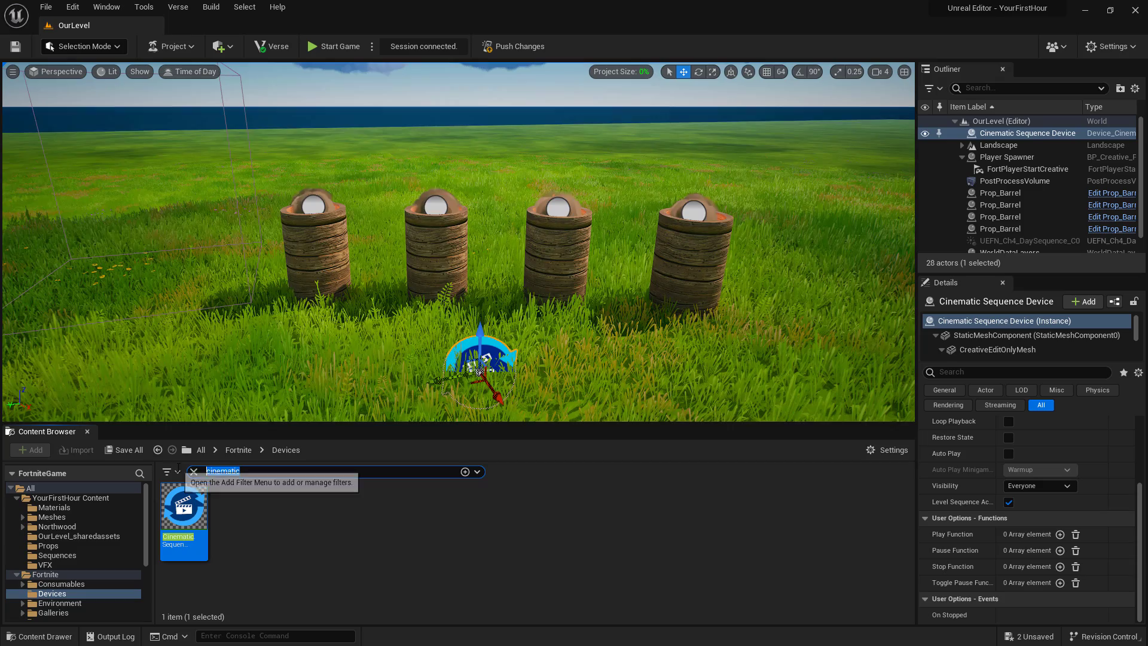
Place a Trigger beside the cinematic device and list it in the device's Play Function.
{"action": "type", "text": "trigger"}
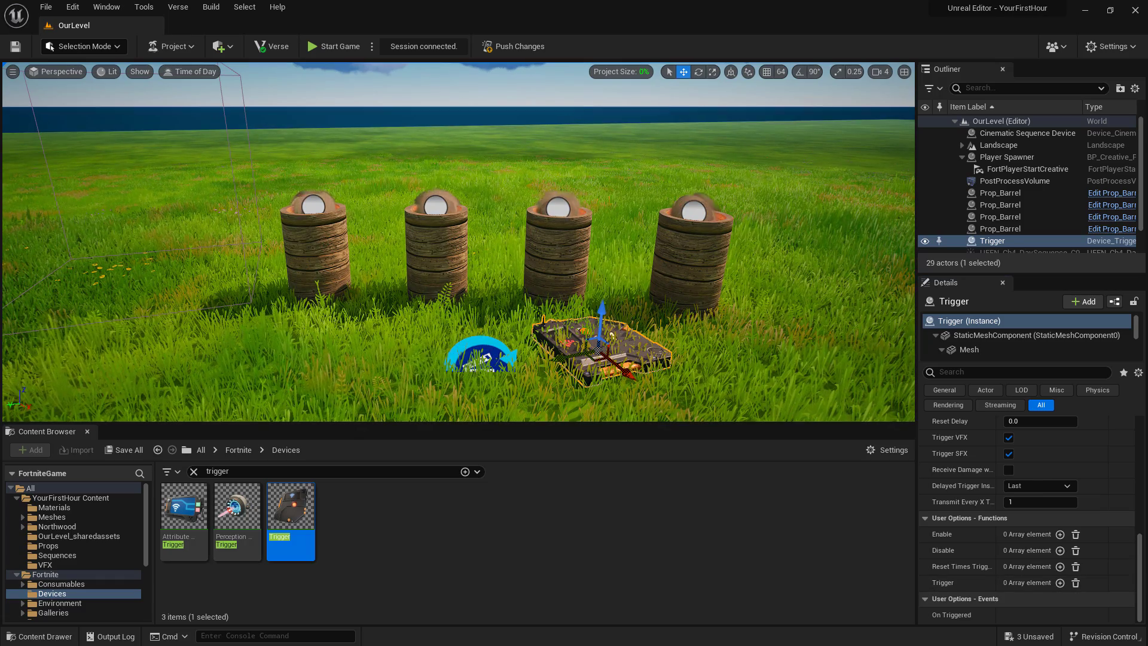
{"action": "left_click", "coordinate": [1025, 133]}
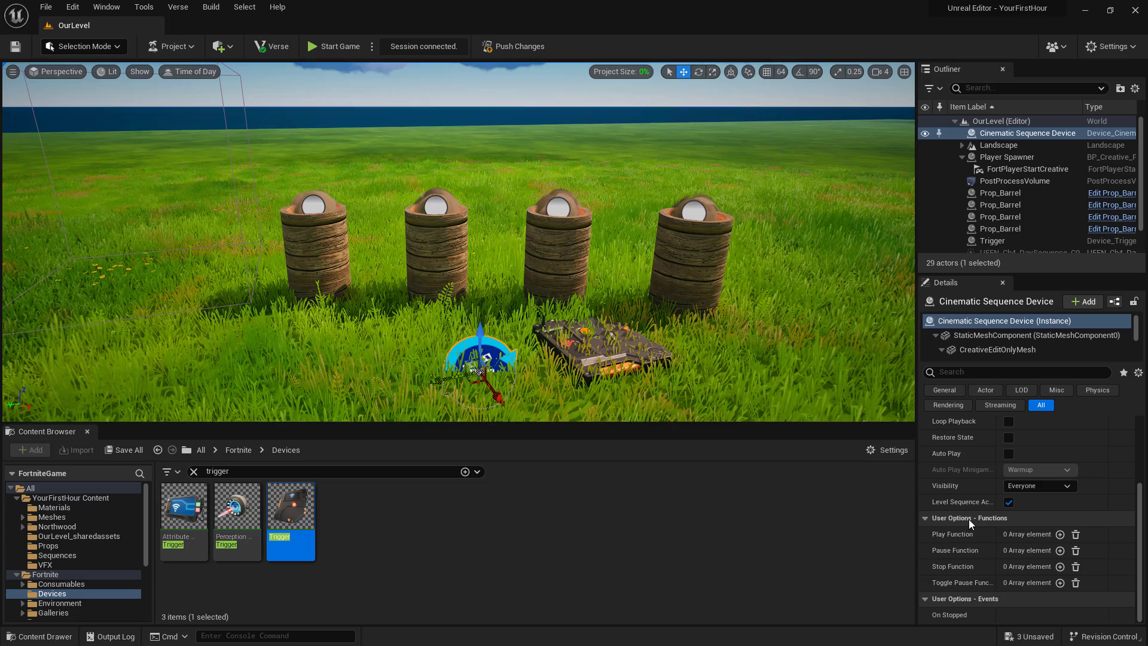
{"action": "mouse_move", "coordinate": [952, 534]}
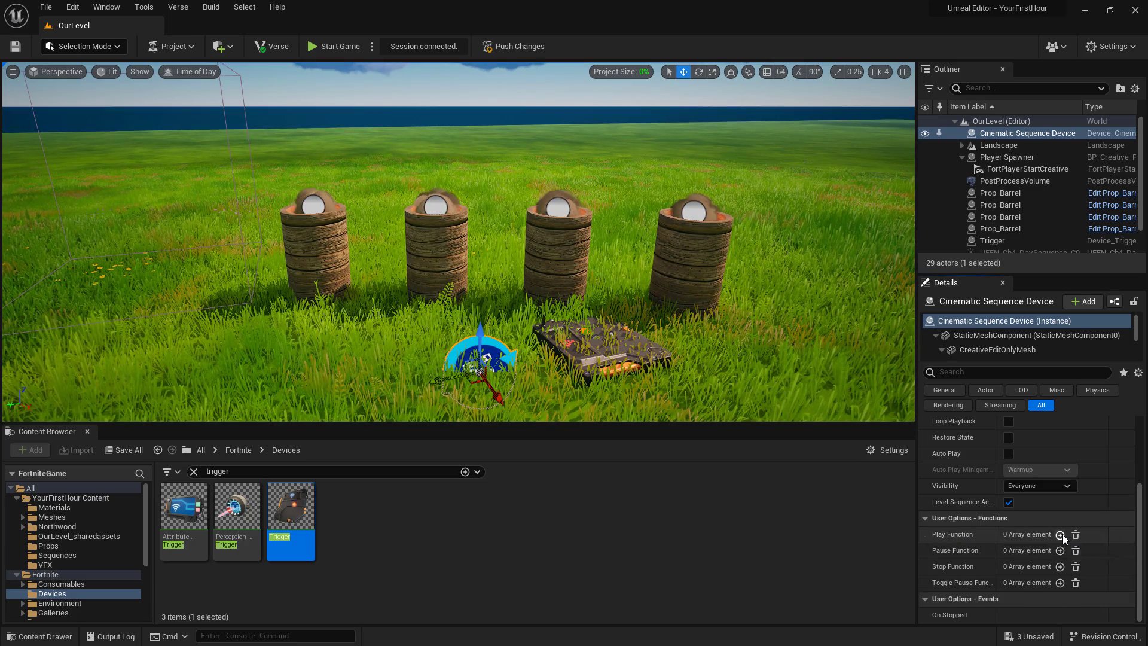
{"action": "left_click", "coordinate": [1060, 534]}
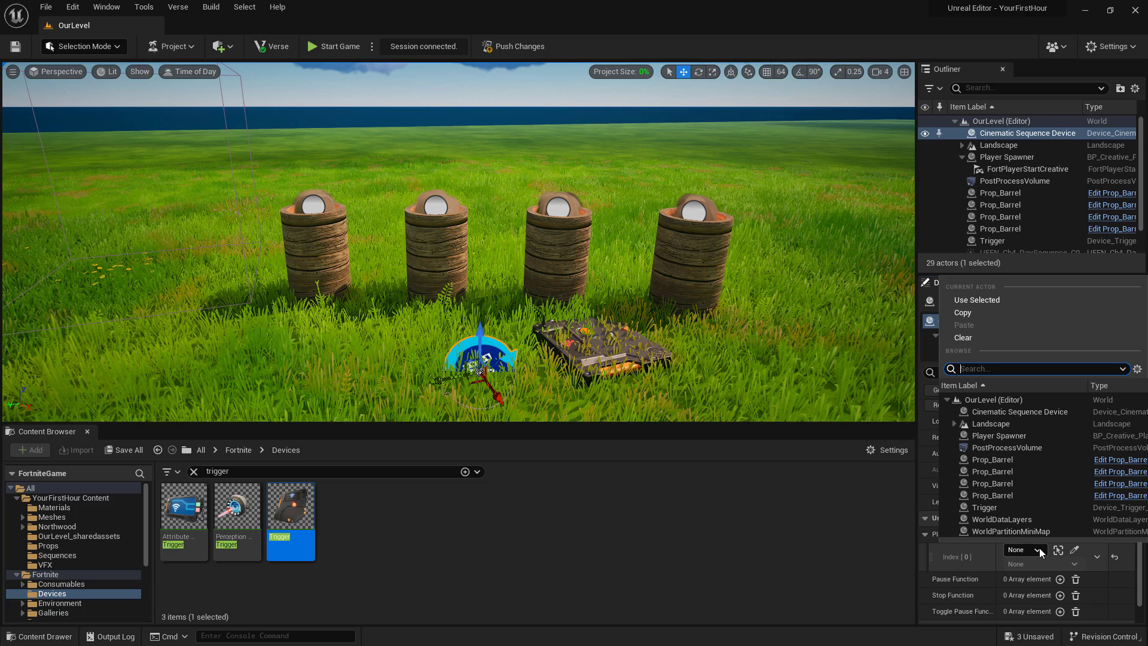
{"action": "left_click", "coordinate": [983, 507]}
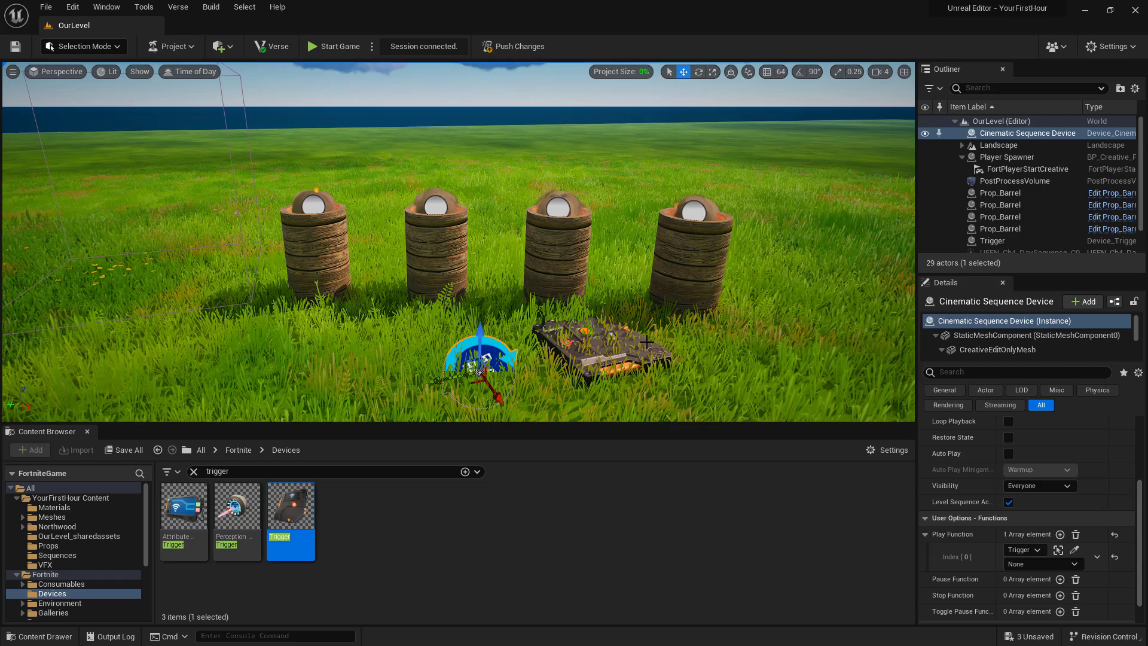
{"action": "left_click", "coordinate": [1037, 563]}
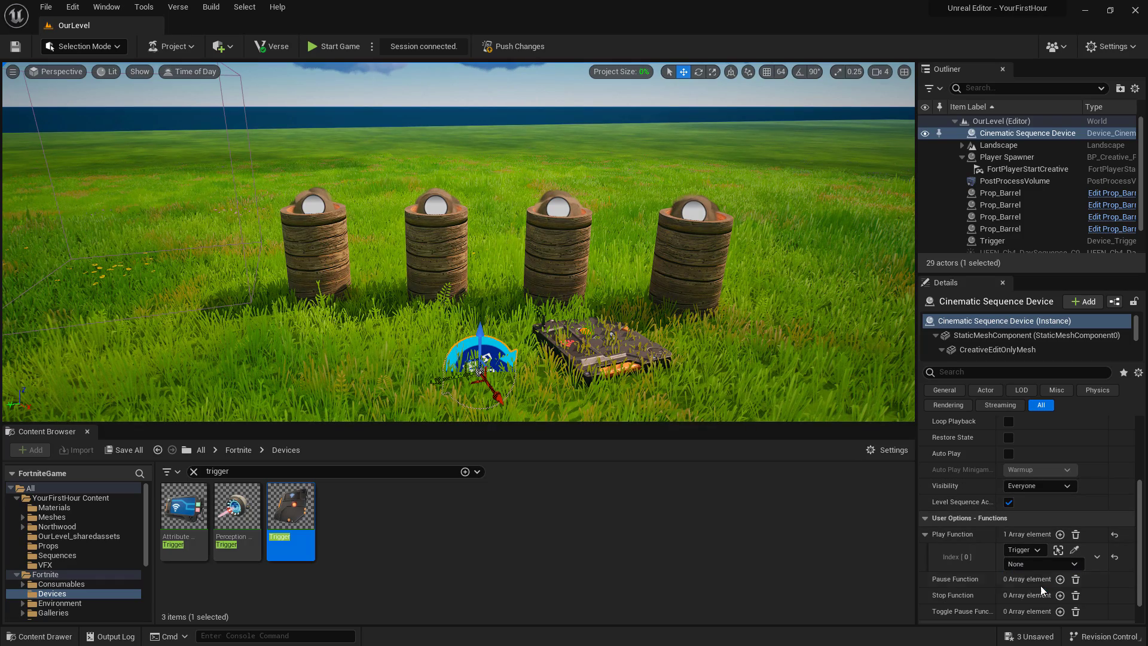
{"action": "mouse_move", "coordinate": [1023, 548]}
{"action": "type", "text": "island"}
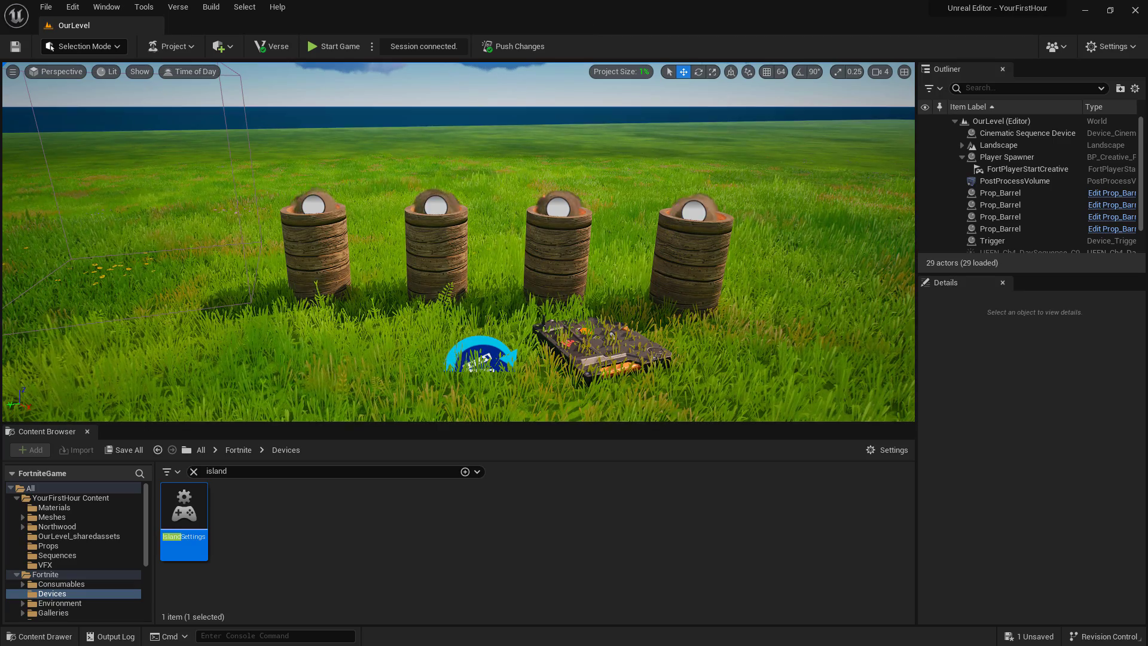
View My Island's game settings in Fortnite, which need a Settings Device, then return to UEFN.
{"action": "left_click", "coordinate": [338, 47]}
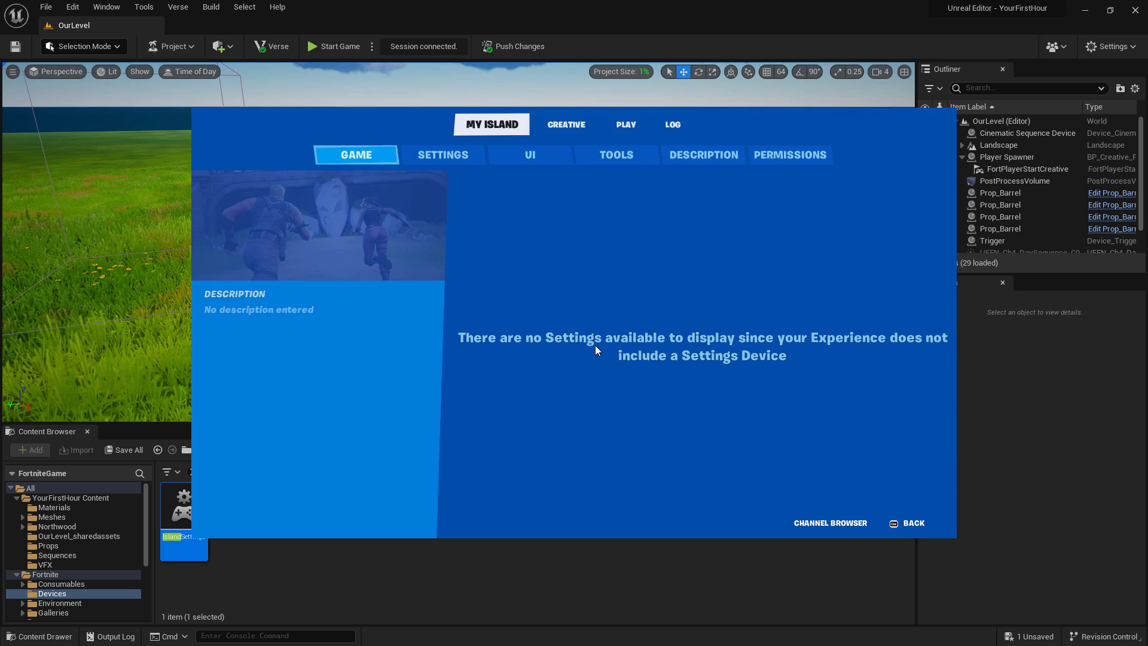
{"action": "mouse_move", "coordinate": [707, 380]}
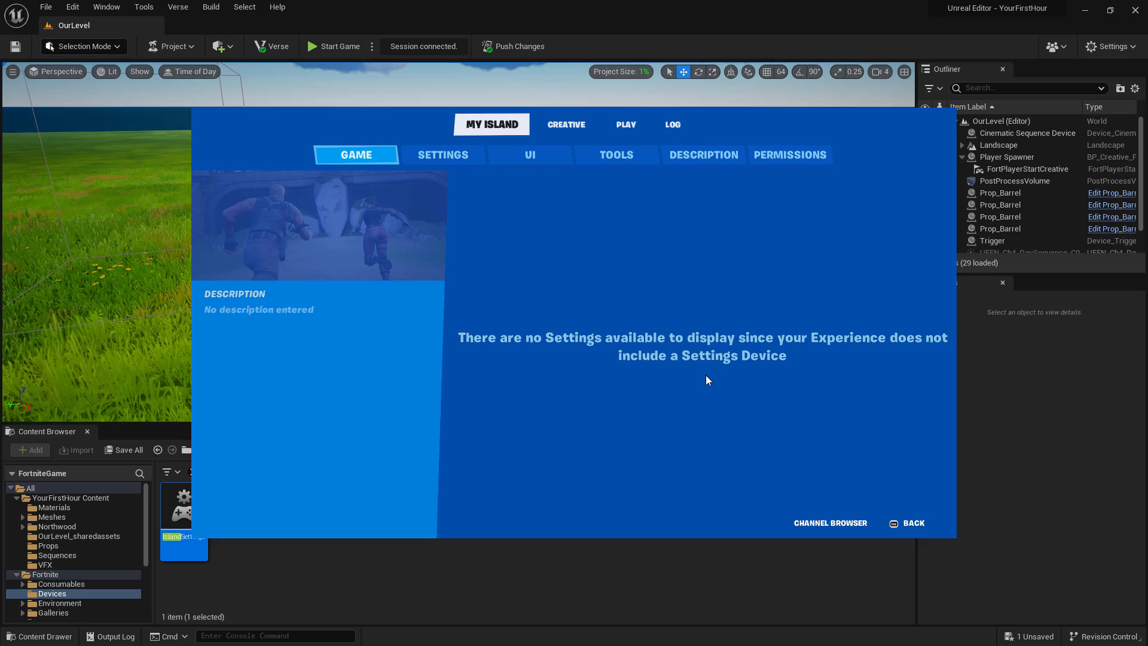
{"action": "mouse_move", "coordinate": [704, 384]}
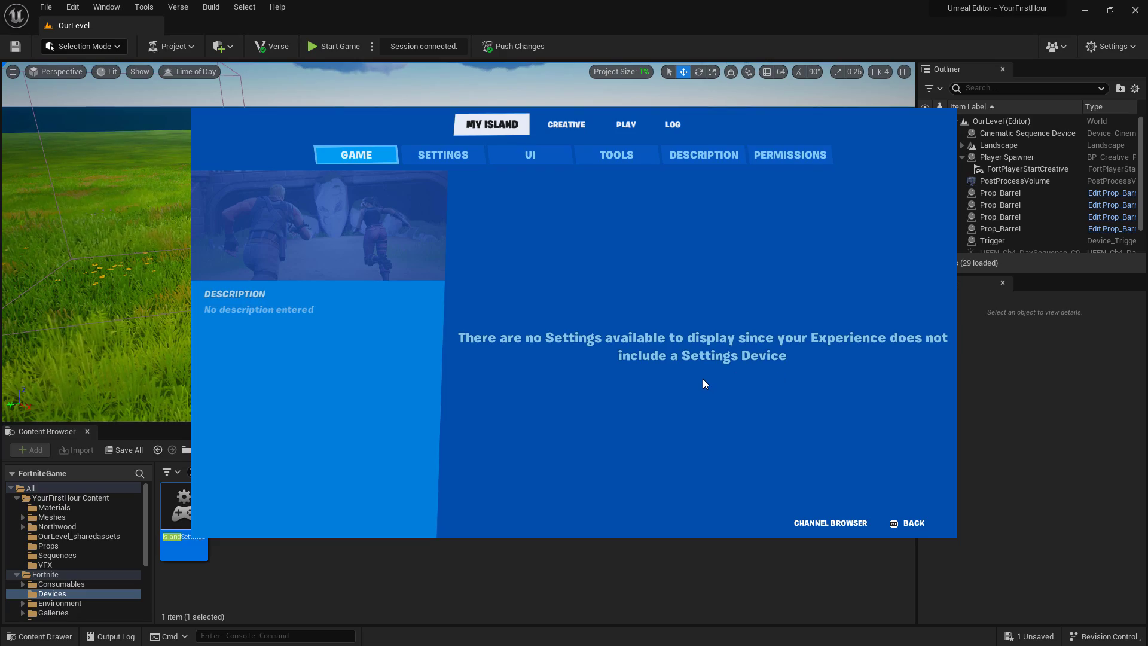
{"action": "left_click", "coordinate": [911, 523]}
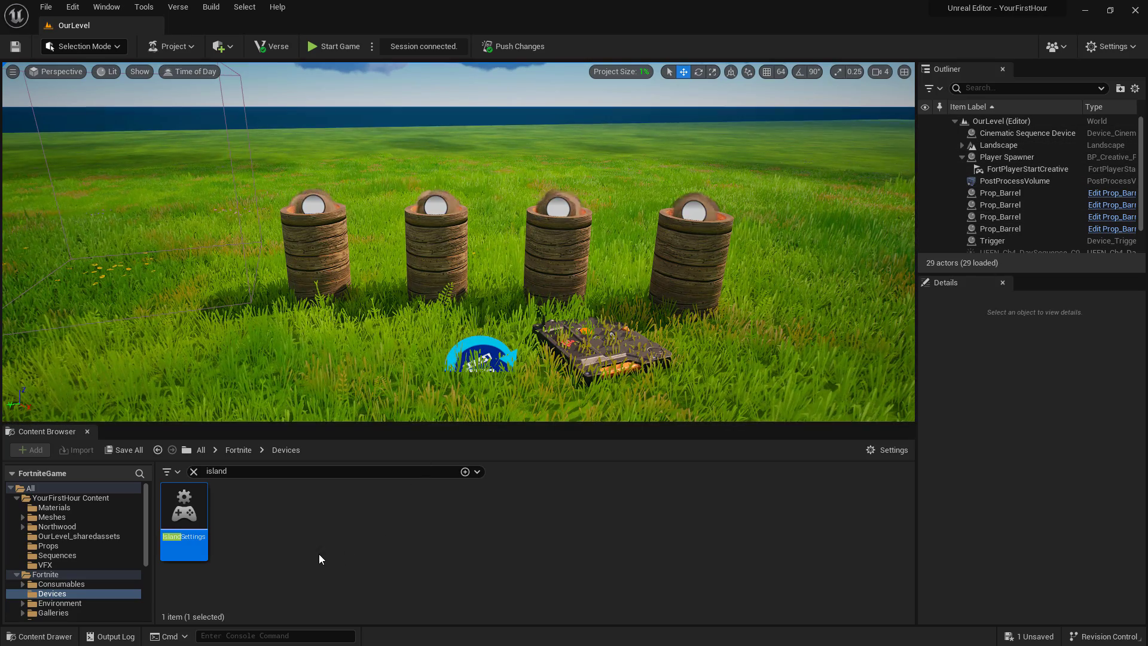
{"action": "mouse_move", "coordinate": [184, 503]}
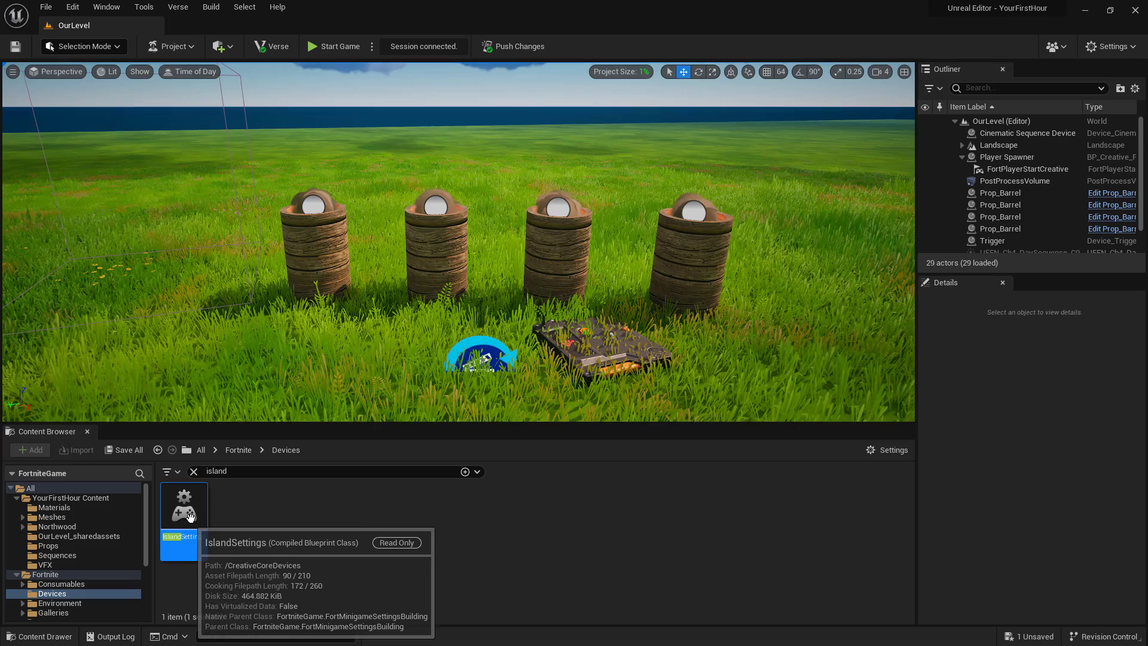
Drop an Island Settings device left of the barrels and check My Island now lists its rules.
{"action": "left_click_drag", "start_coordinate": [184, 503], "coordinate": [162, 286]}
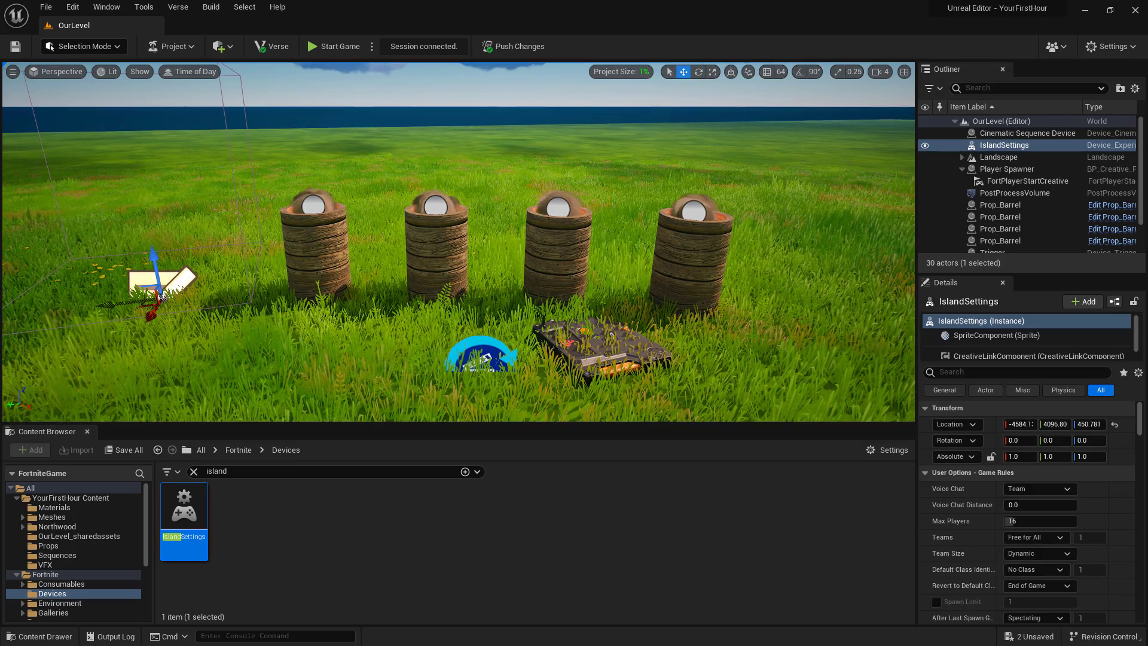
{"action": "left_click", "coordinate": [339, 46]}
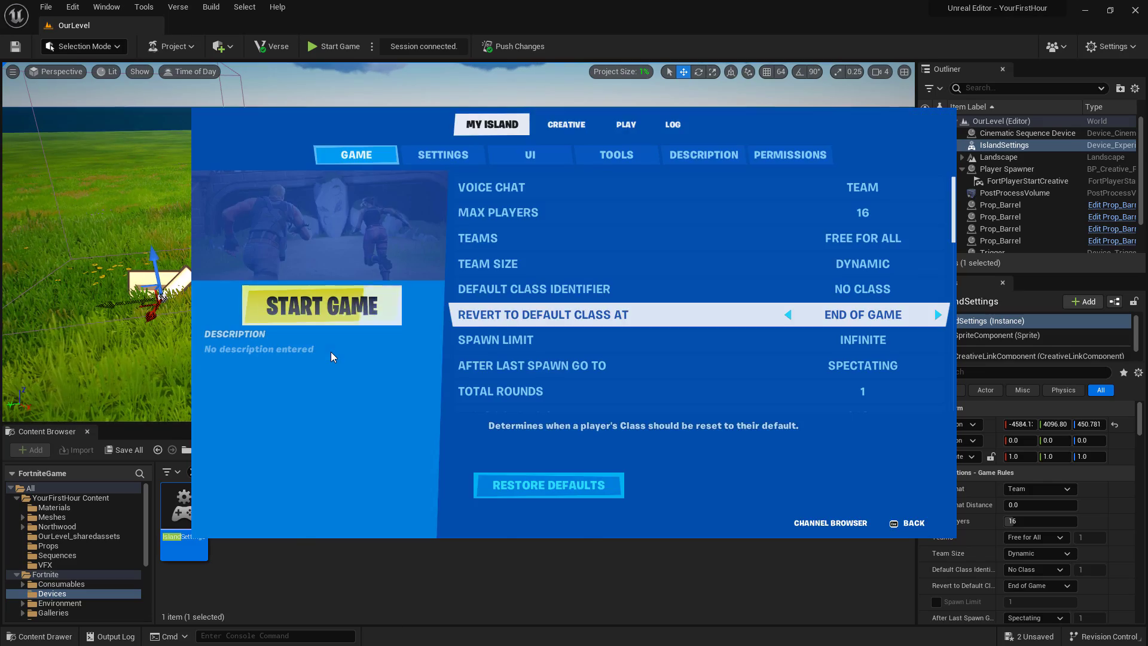
Return to the My Island menu and start the game to test the island.
{"action": "left_click", "coordinate": [320, 305]}
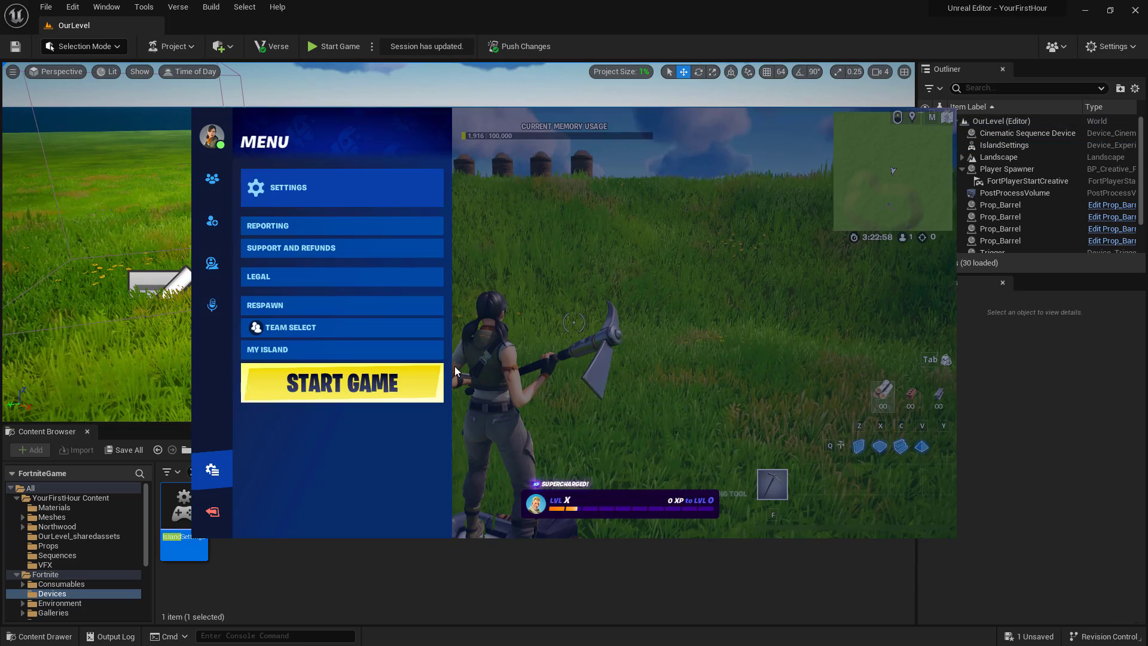
{"action": "left_click", "coordinate": [341, 383]}
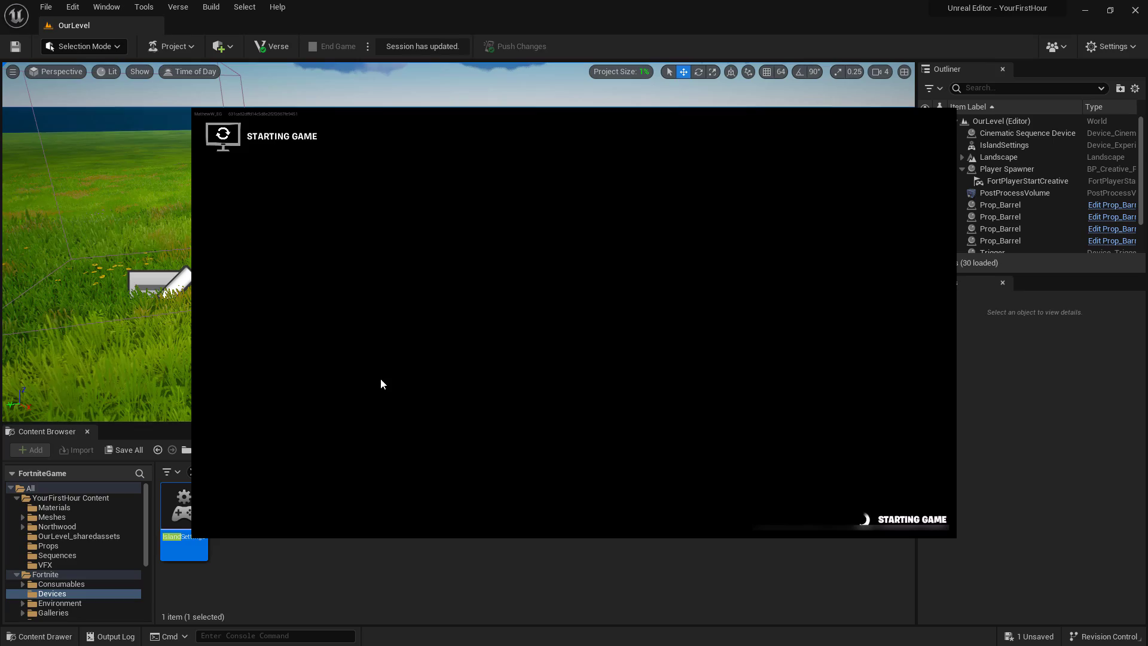